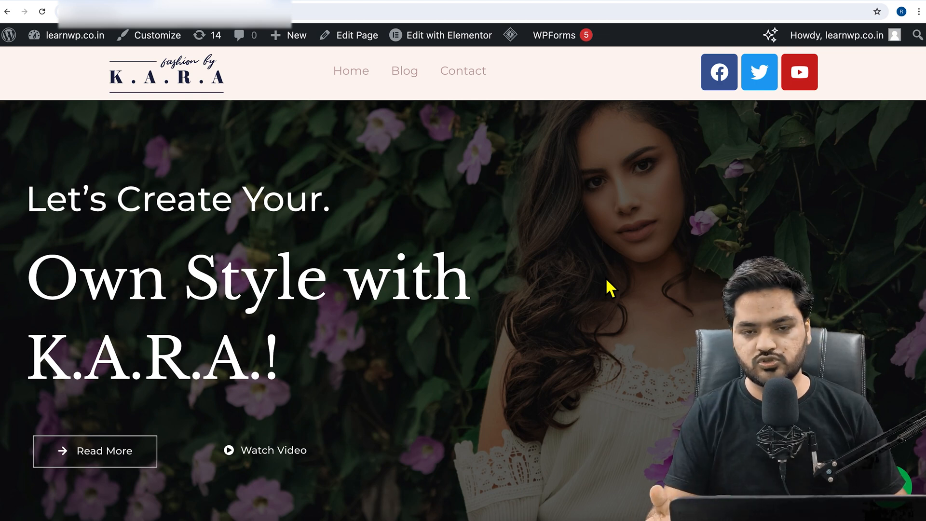
pyautogui.moveTo(537, 214)
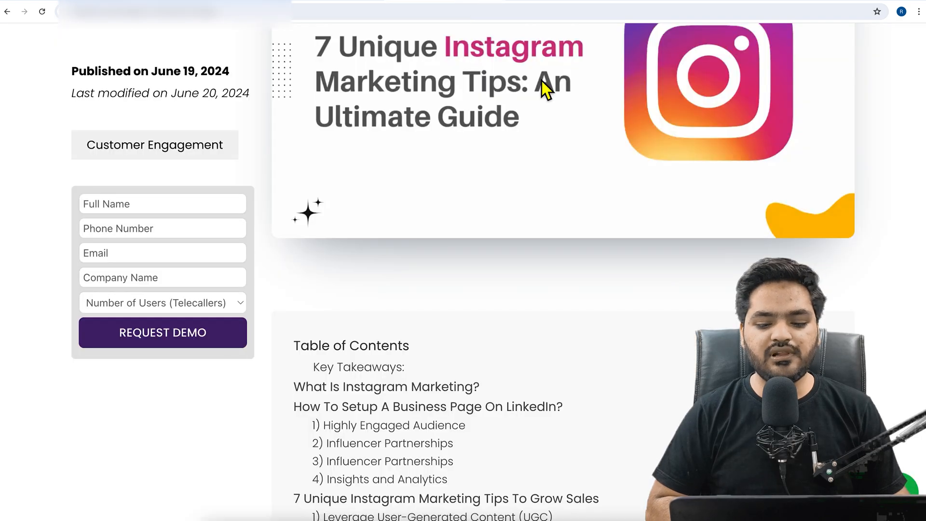
pyautogui.moveTo(901, 279)
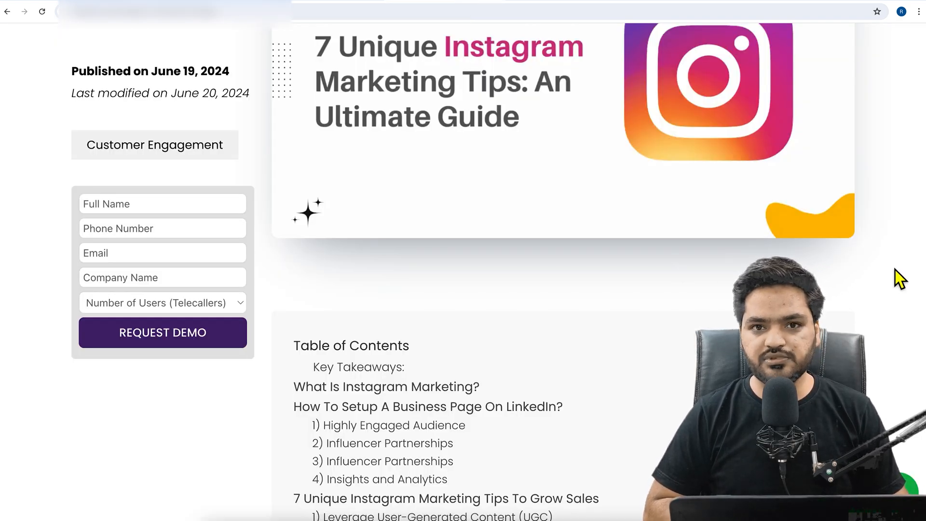
# Step: Scroll down the Instagram marketing tips article to its linked table of contents block
pyautogui.scroll(-3)
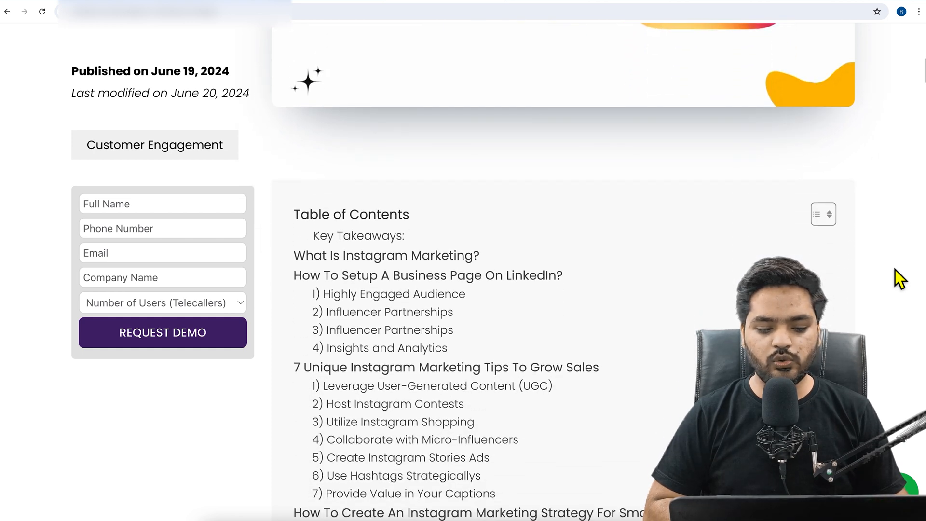
pyautogui.scroll(-3)
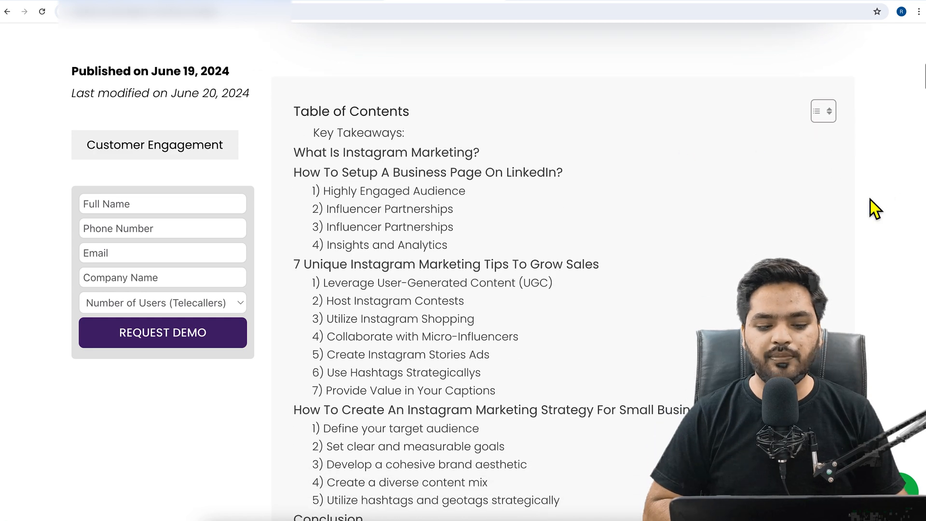
pyautogui.scroll(-3)
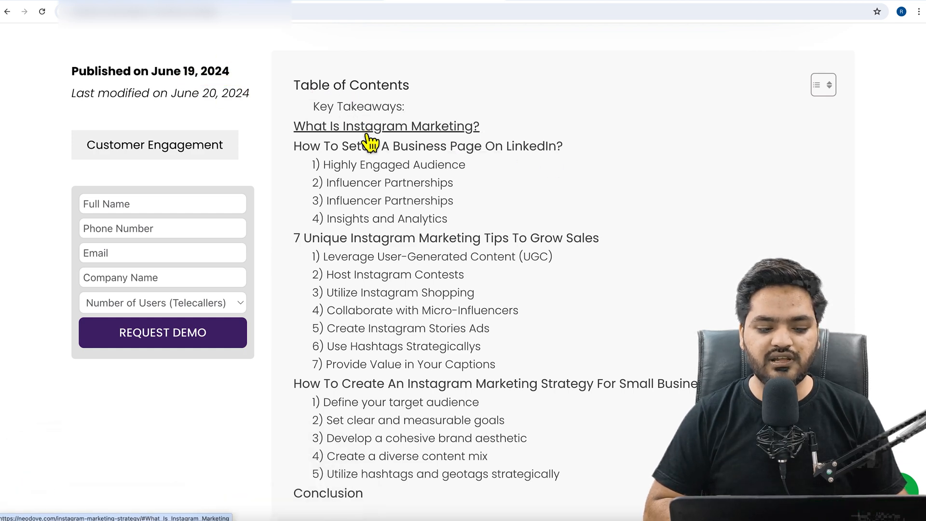
pyautogui.moveTo(390, 201)
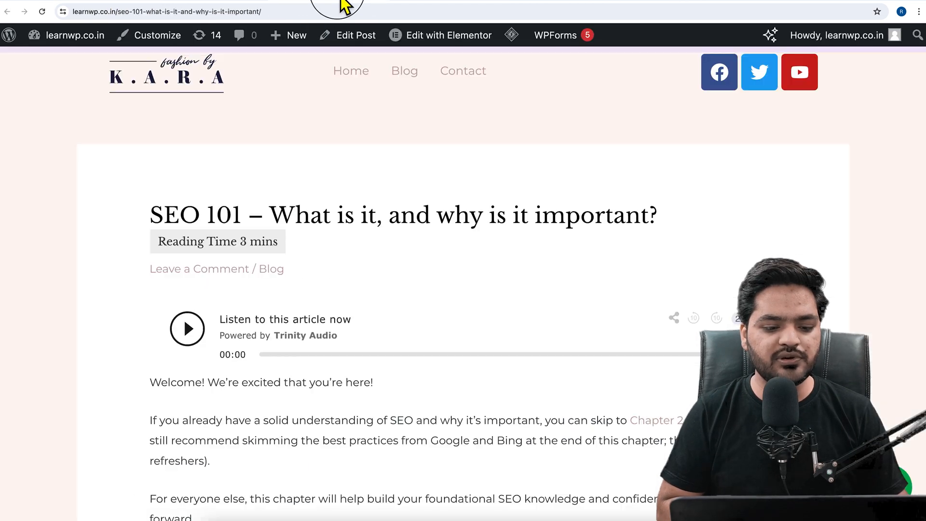
# Step: Scroll the WordPress admin dashboard down toward the Plugins menu
pyautogui.scroll(-3)
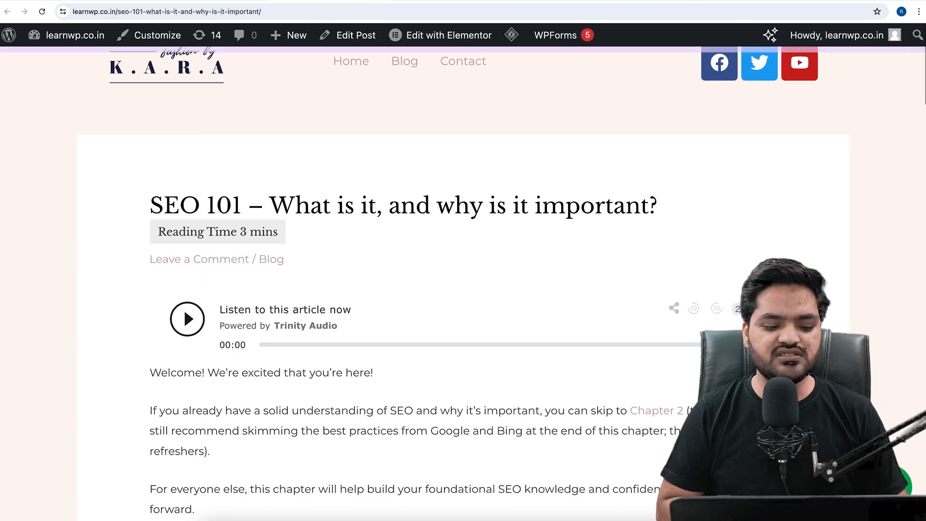
pyautogui.scroll(-3)
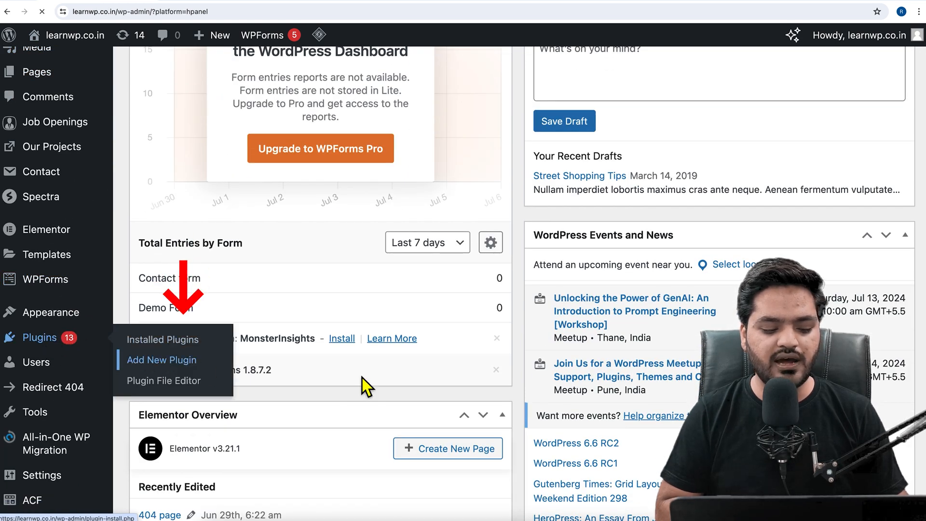
# Step: Search Add New Plugin for 'table of', then install and activate Easy Table of Contents
pyautogui.click(161, 359)
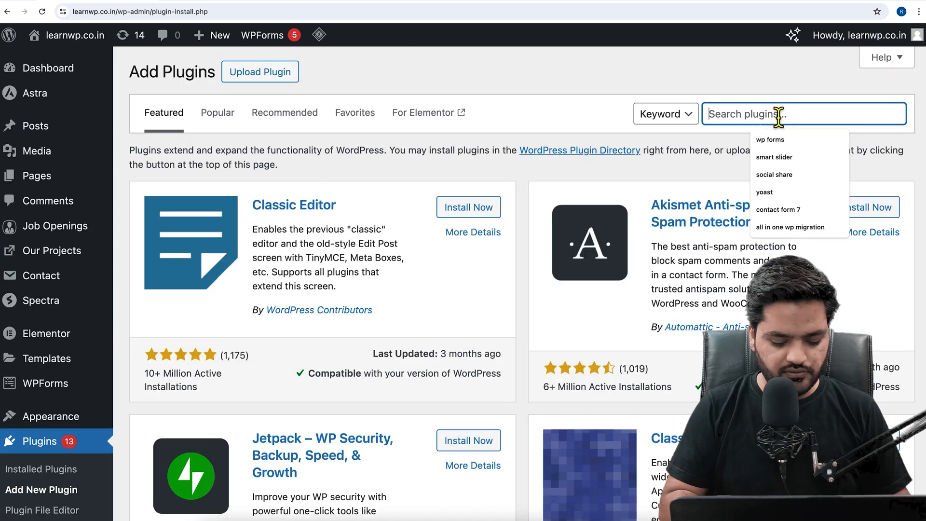
pyautogui.write('table of cont')
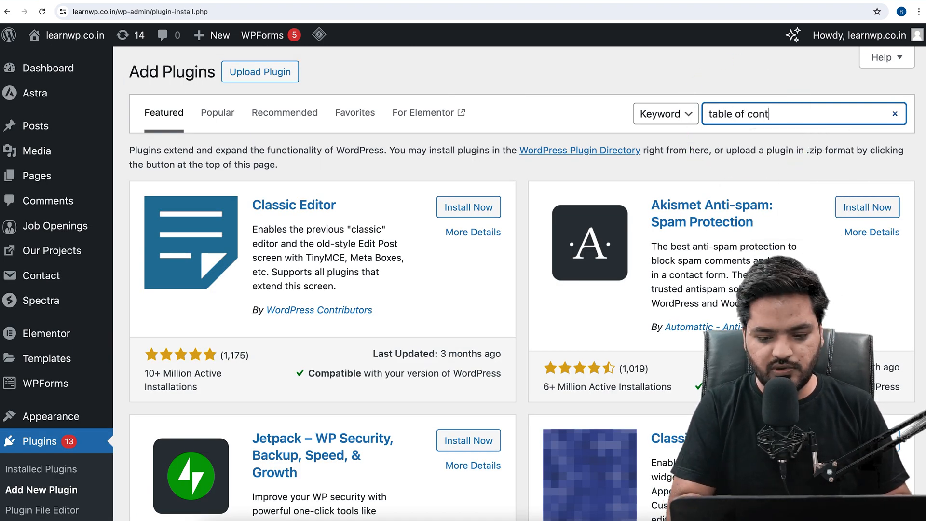
pyautogui.press('Enter')
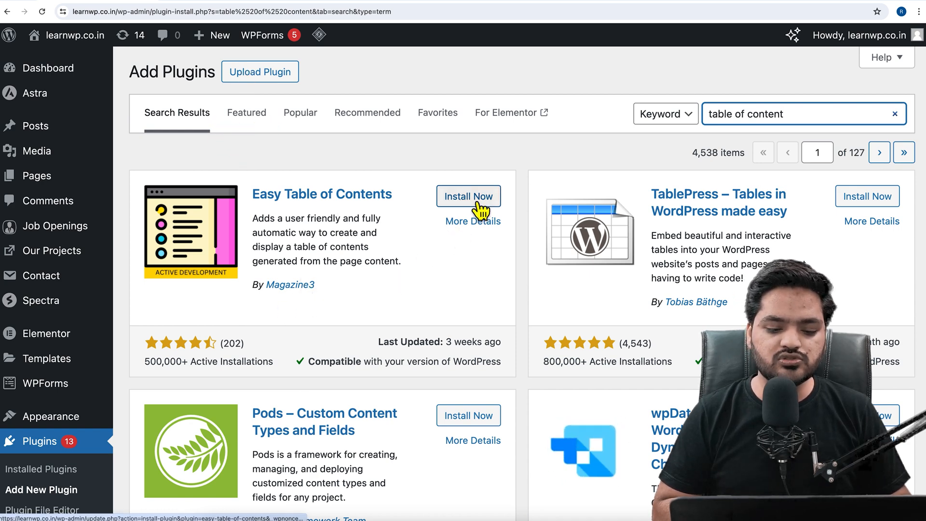
pyautogui.click(469, 196)
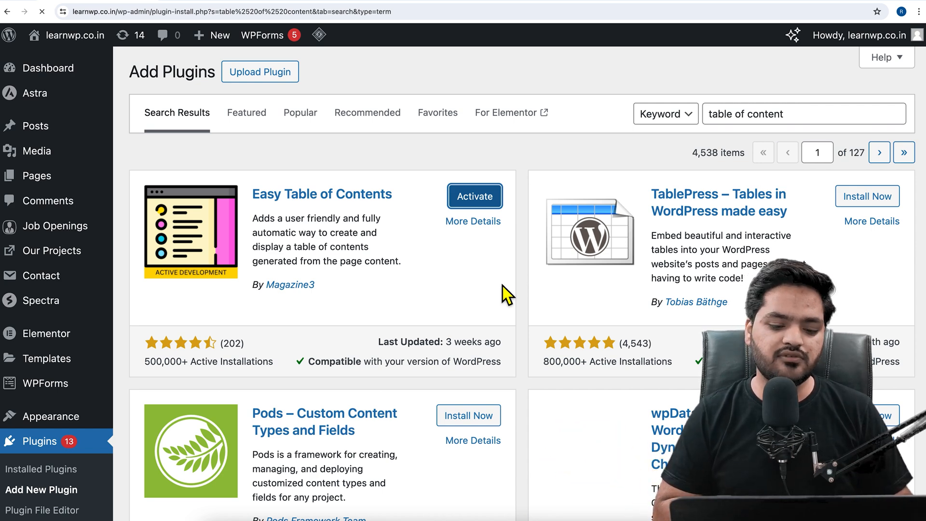
pyautogui.click(474, 196)
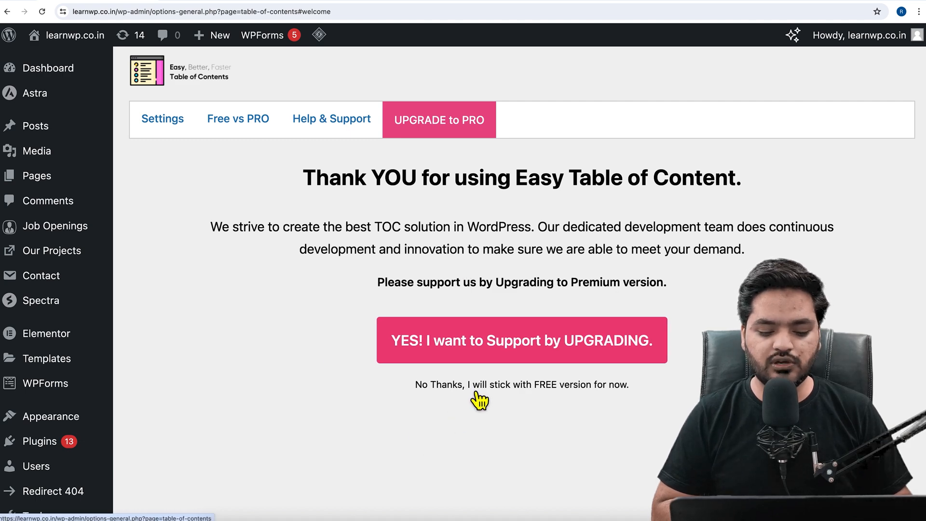
# Step: Decline the upgrade, keeping the free version, and go to the plugin's General settings
pyautogui.click(521, 385)
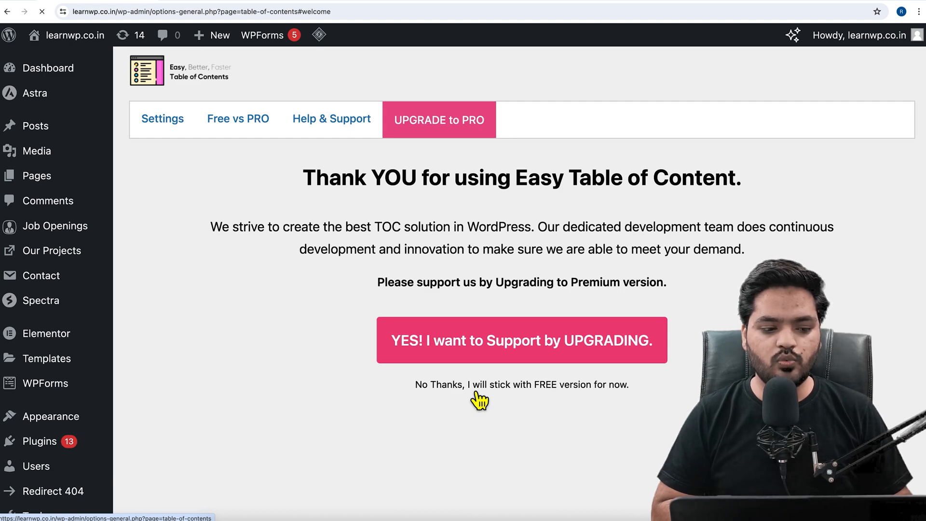
pyautogui.click(521, 385)
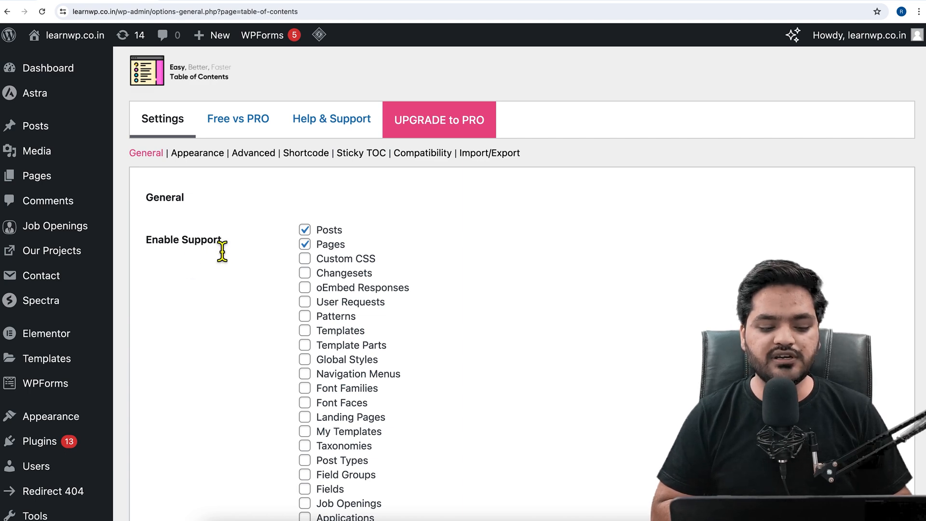
pyautogui.moveTo(336, 252)
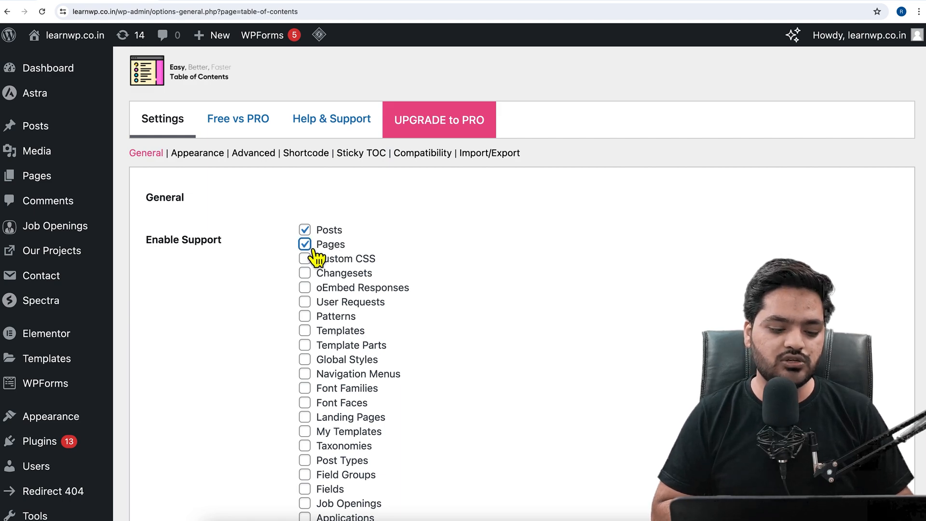
pyautogui.click(304, 244)
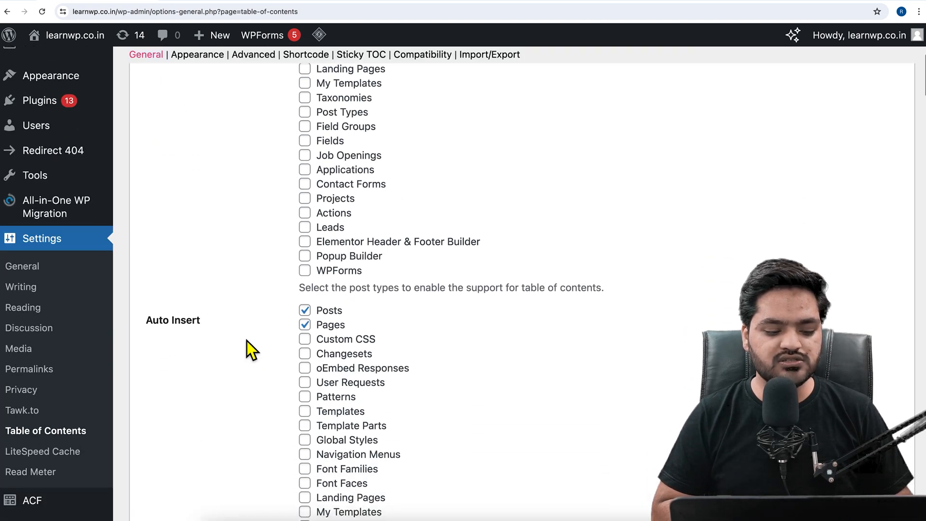
# Step: Untick Pages under Auto Insert so the table appears only in posts, and view the position choices
pyautogui.scroll(-3)
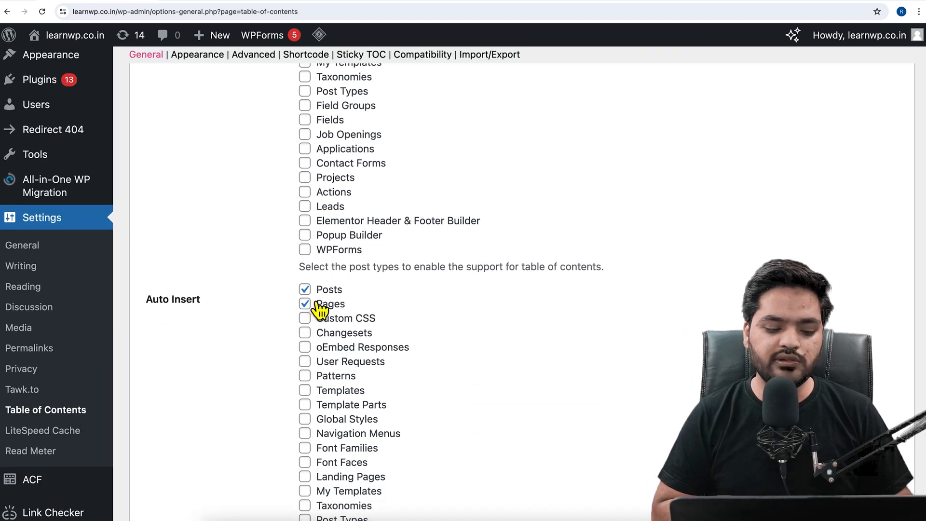
pyautogui.click(304, 304)
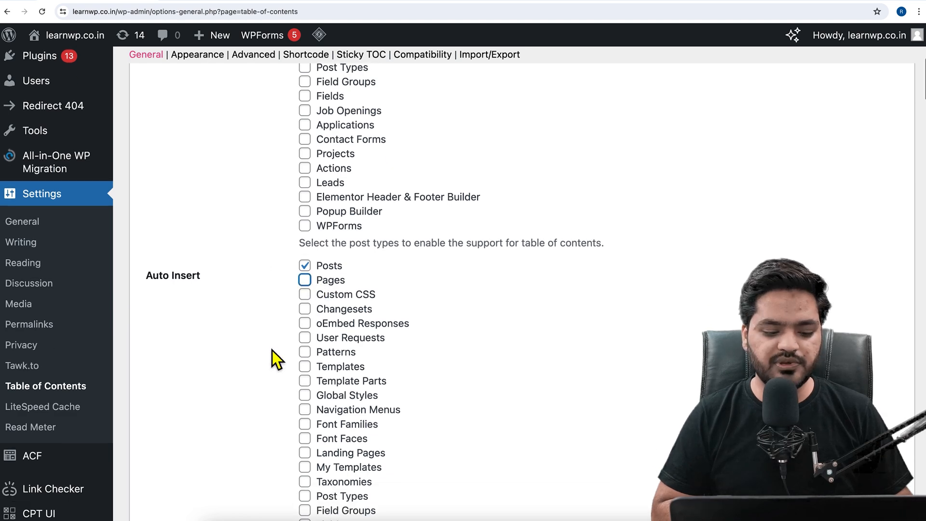
pyautogui.scroll(-3)
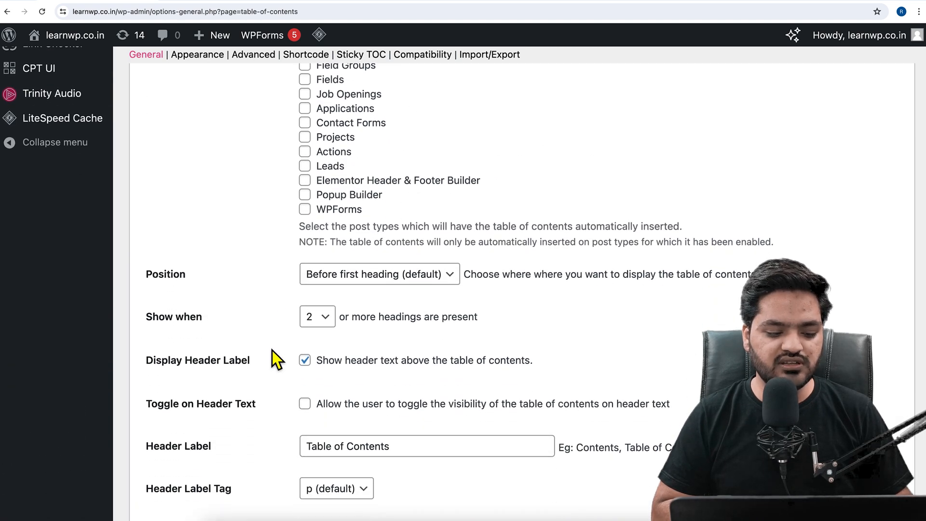
pyautogui.click(379, 274)
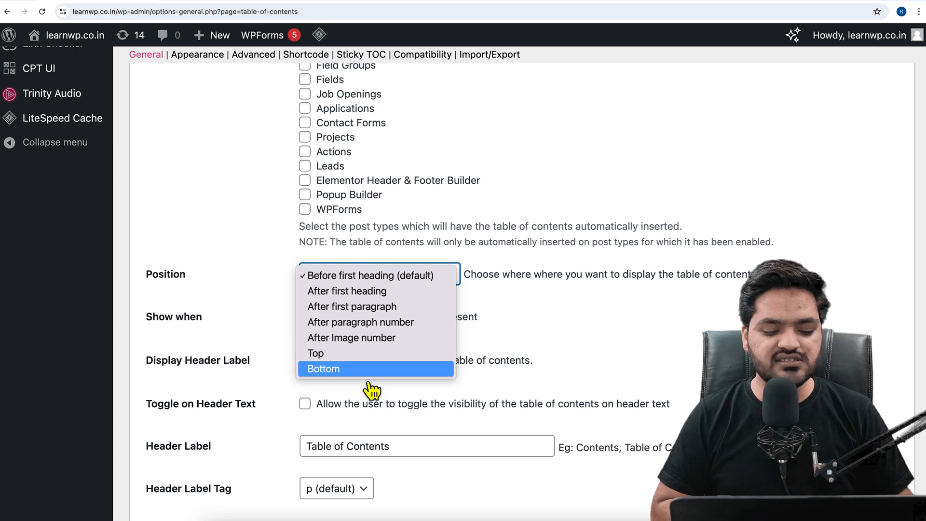
pyautogui.moveTo(412, 298)
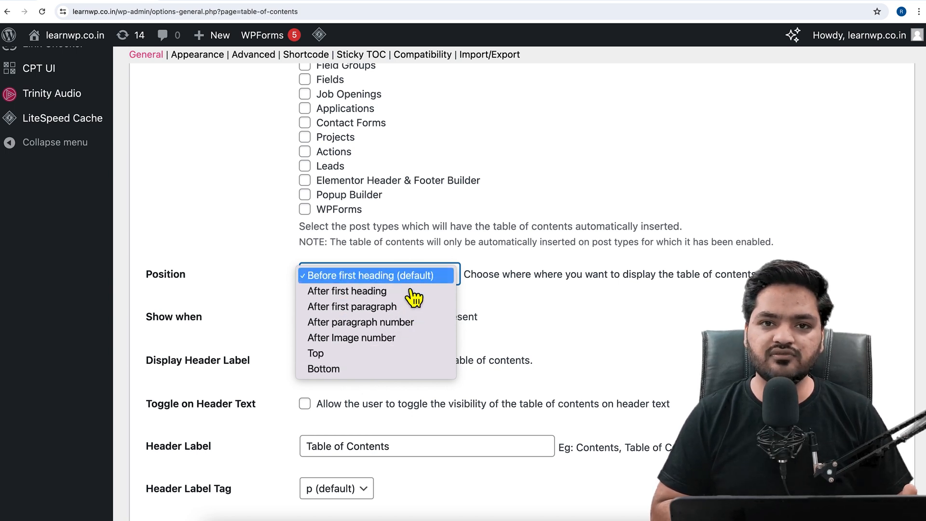
pyautogui.click(370, 275)
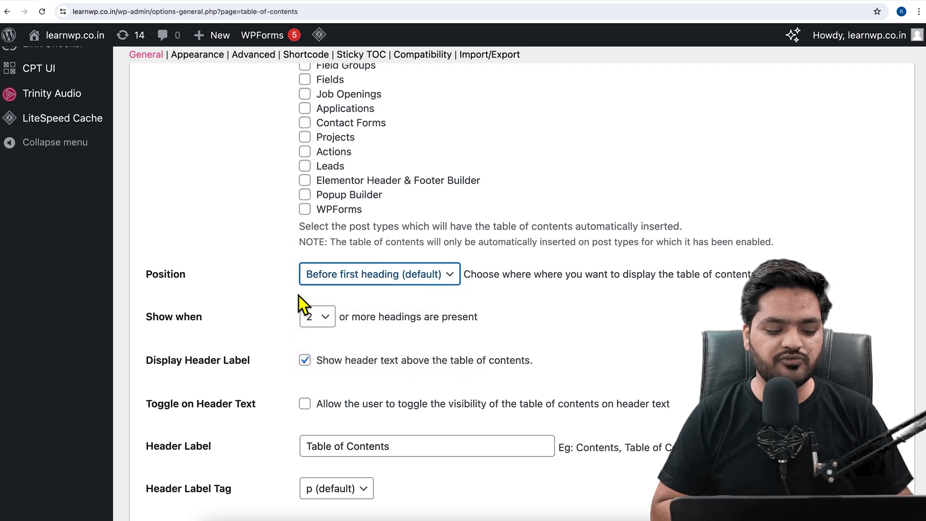
pyautogui.scroll(-3)
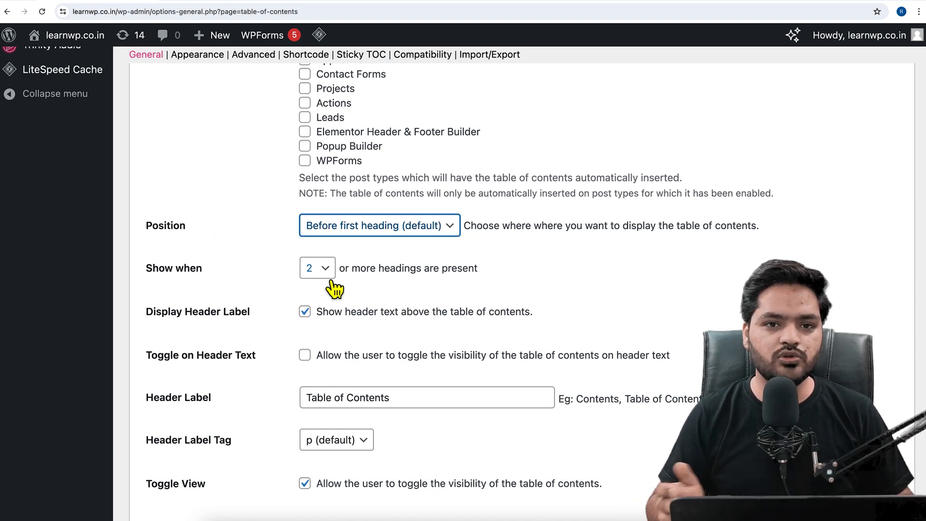
pyautogui.scroll(-3)
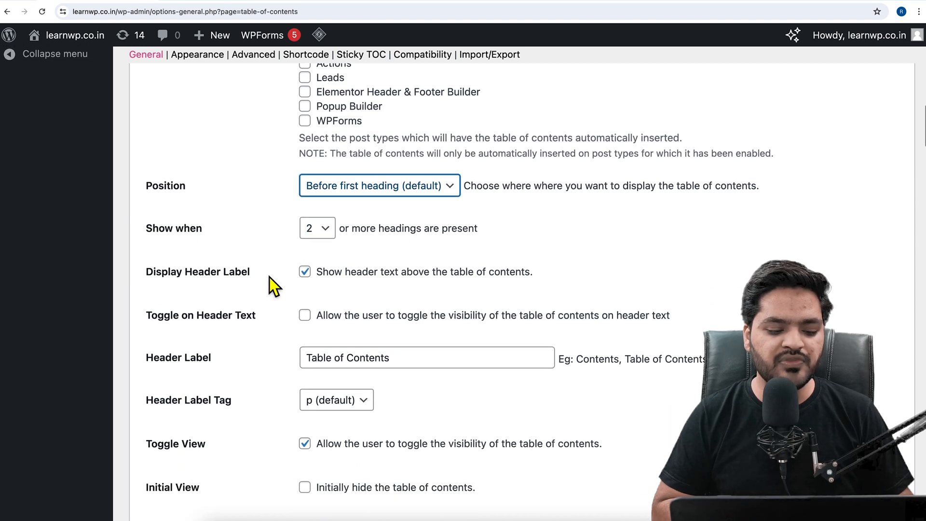
pyautogui.scroll(-3)
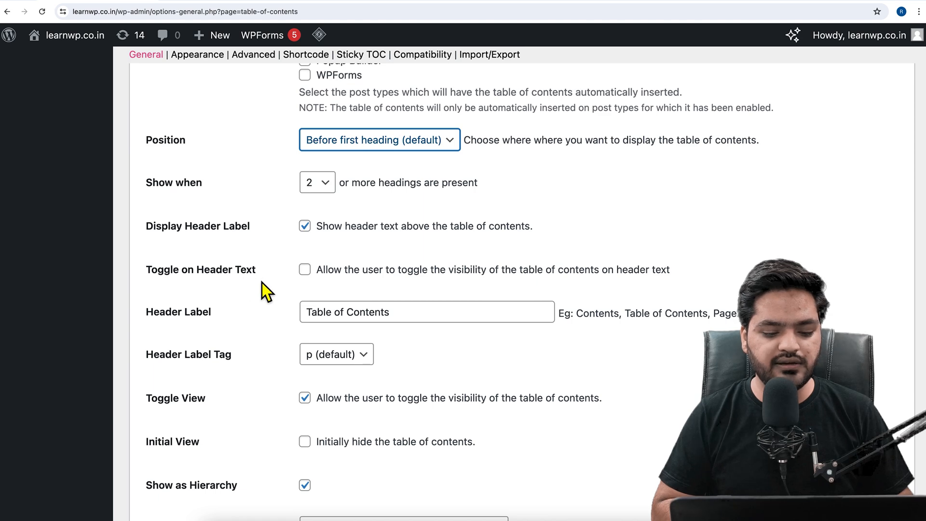
pyautogui.scroll(-3)
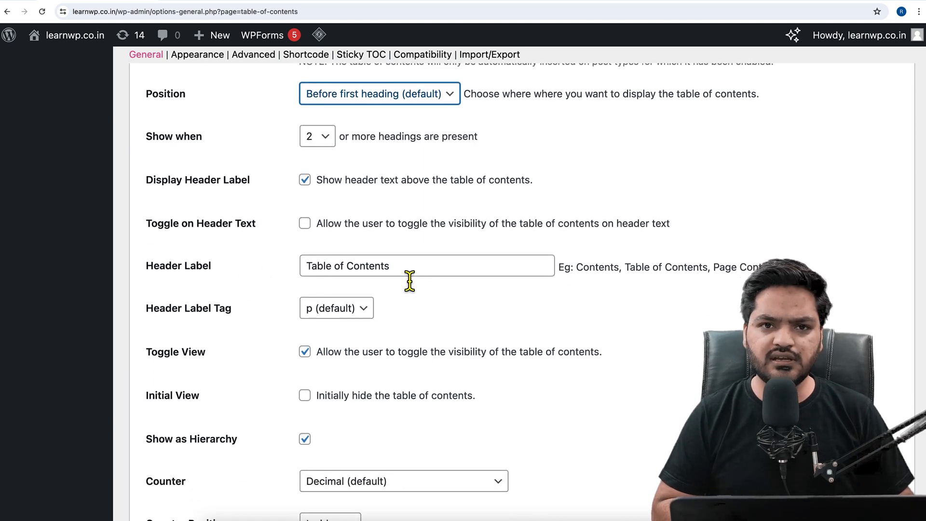
pyautogui.scroll(-3)
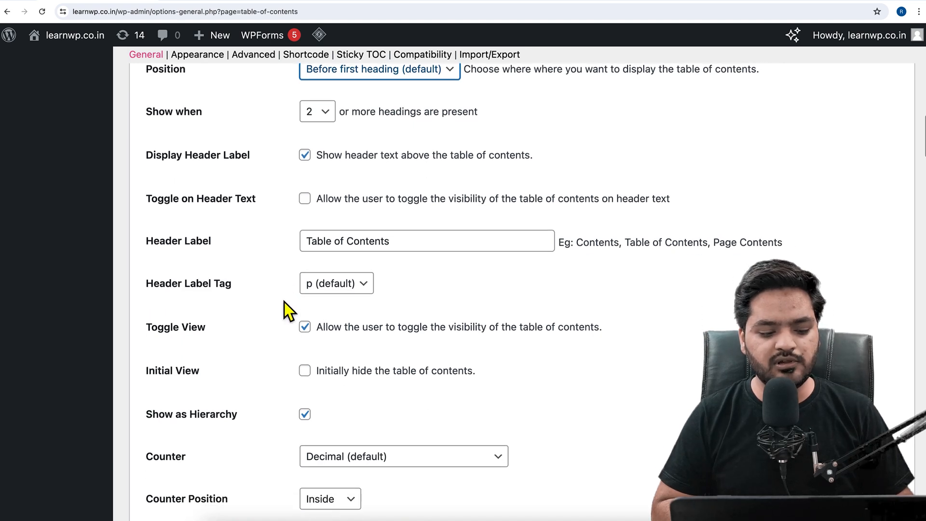
pyautogui.scroll(-3)
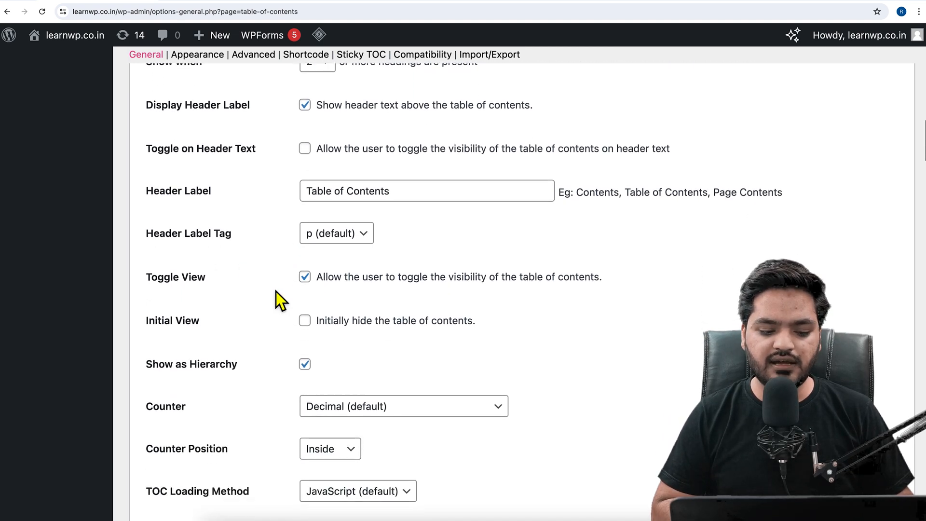
pyautogui.click(336, 232)
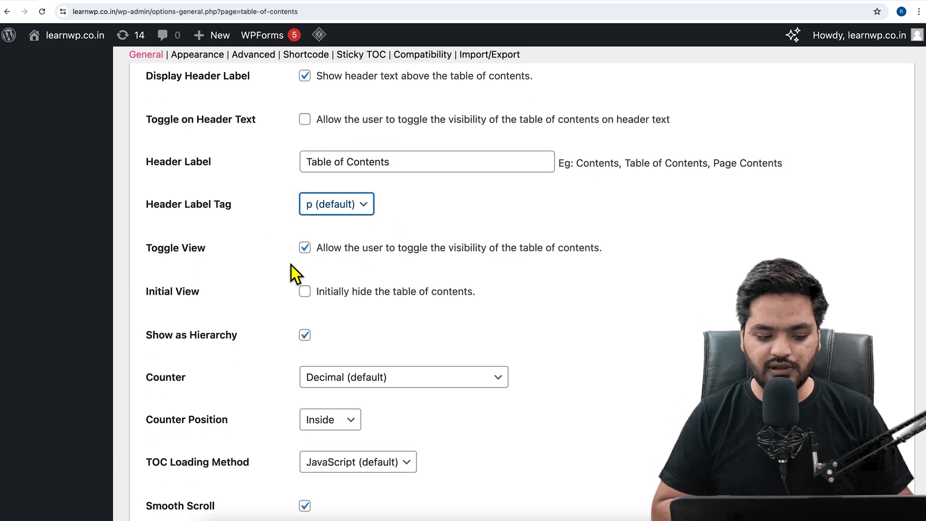
pyautogui.scroll(-3)
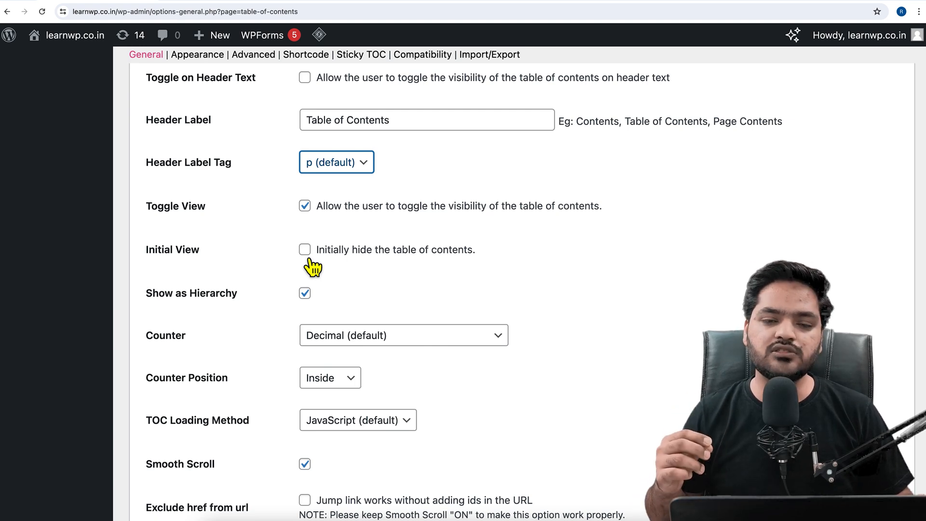
pyautogui.moveTo(282, 273)
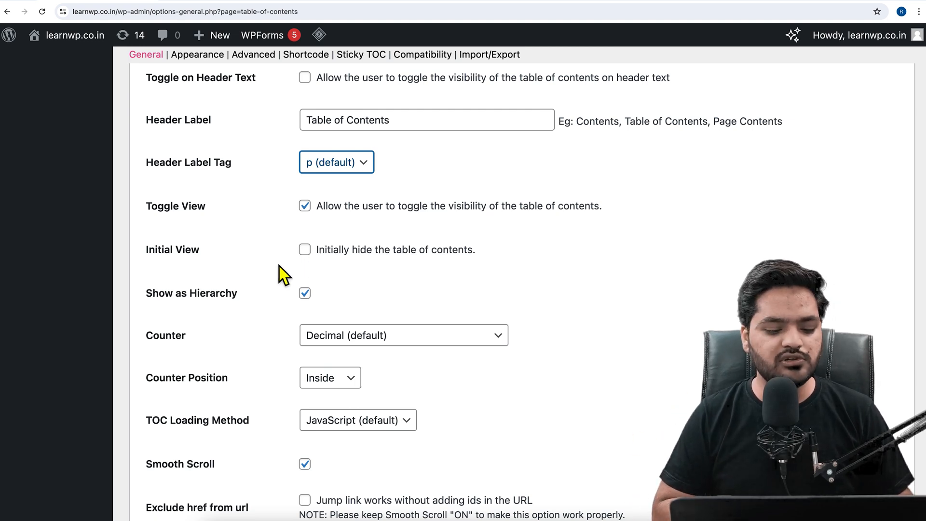
pyautogui.scroll(-3)
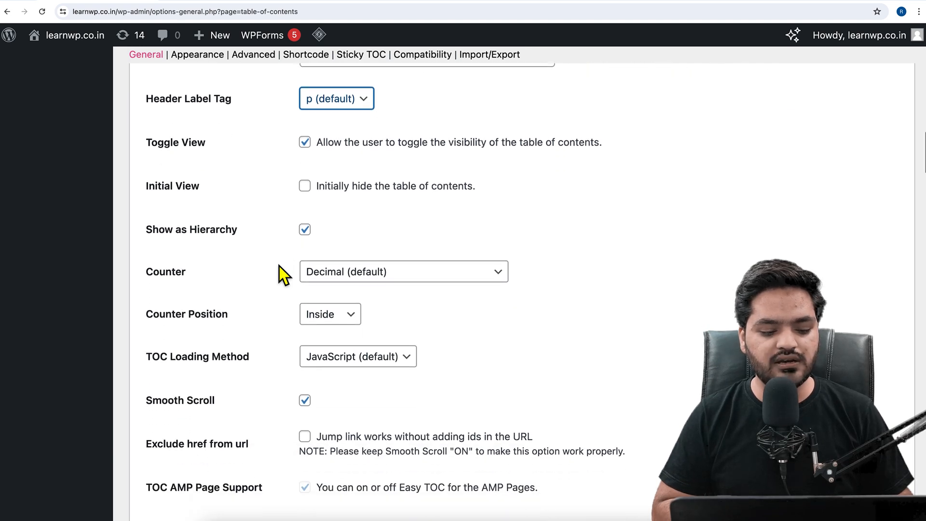
pyautogui.scroll(-3)
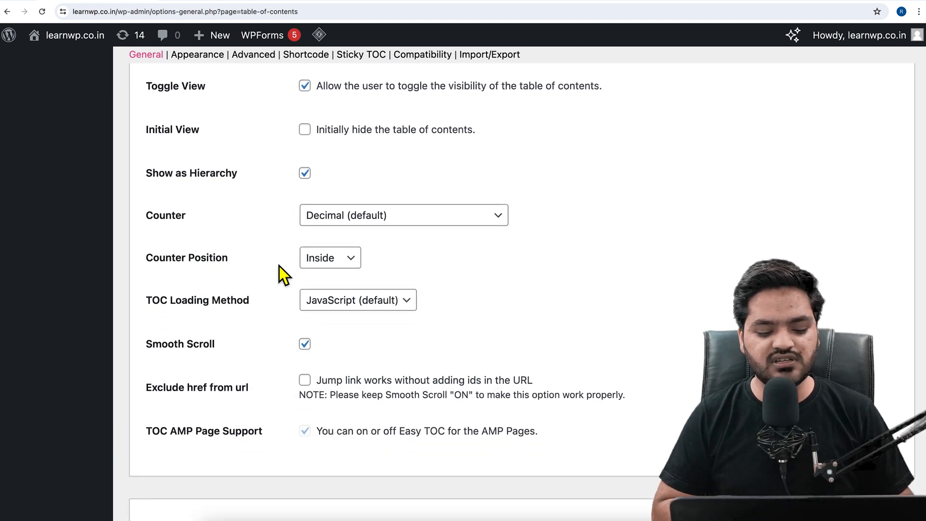
pyautogui.scroll(-3)
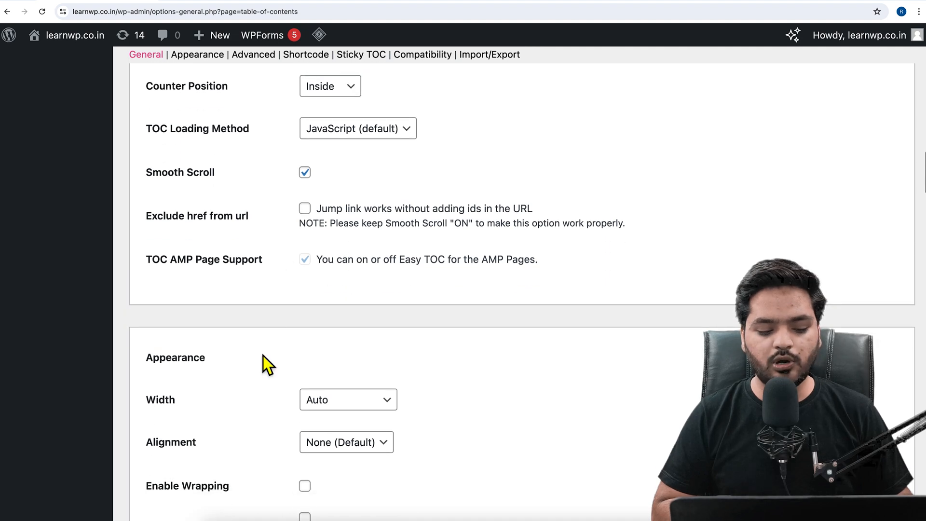
# Step: Set the table of contents alignment to Left and enable content wrapping
pyautogui.scroll(-3)
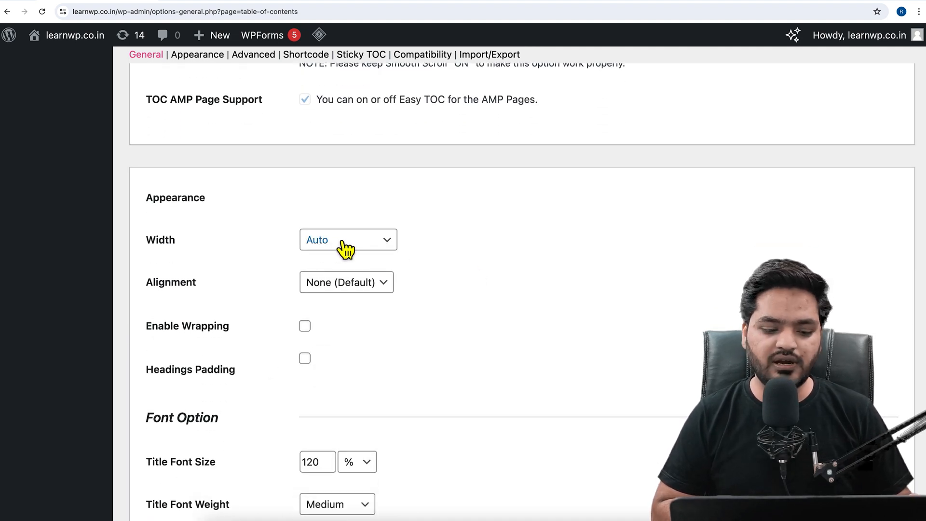
pyautogui.scroll(-3)
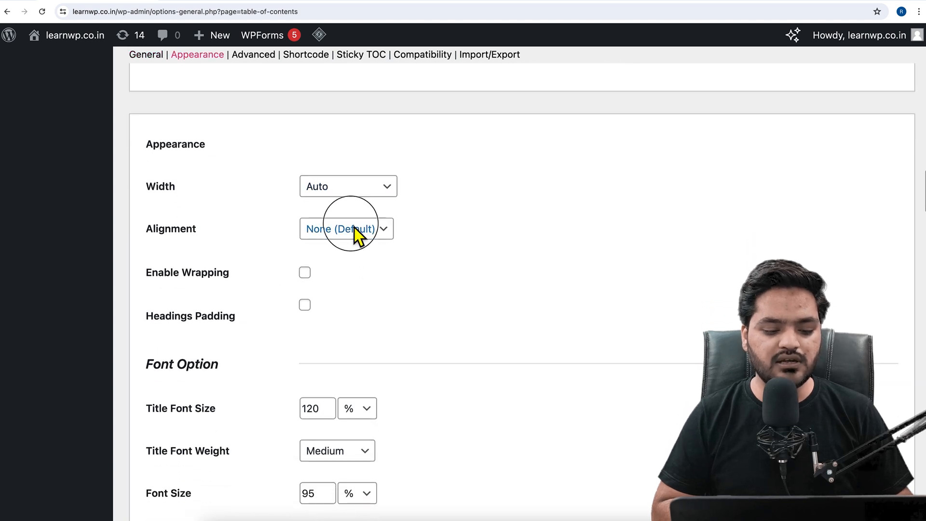
pyautogui.click(346, 229)
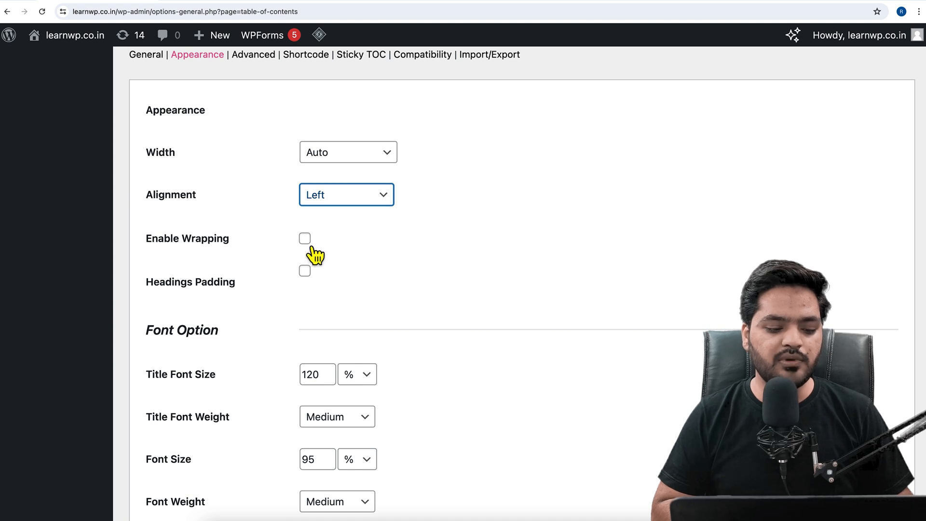
pyautogui.click(304, 238)
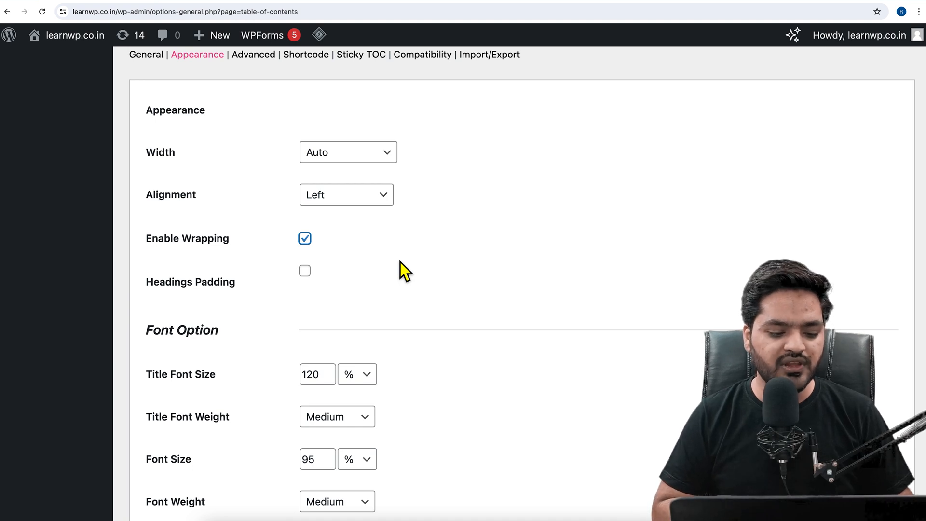
# Step: Scroll past the font, width and theme options, leaving the Grey theme selected
pyautogui.scroll(-3)
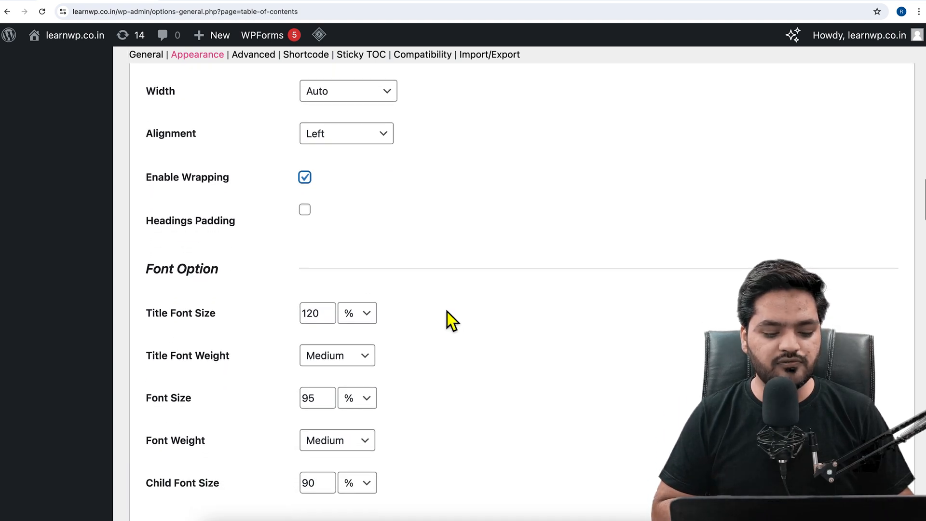
pyautogui.scroll(-3)
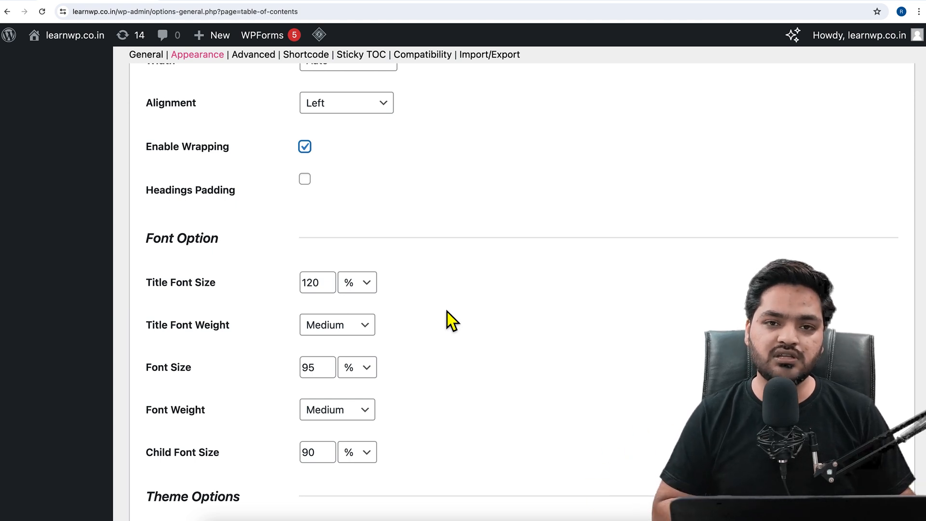
pyautogui.scroll(-3)
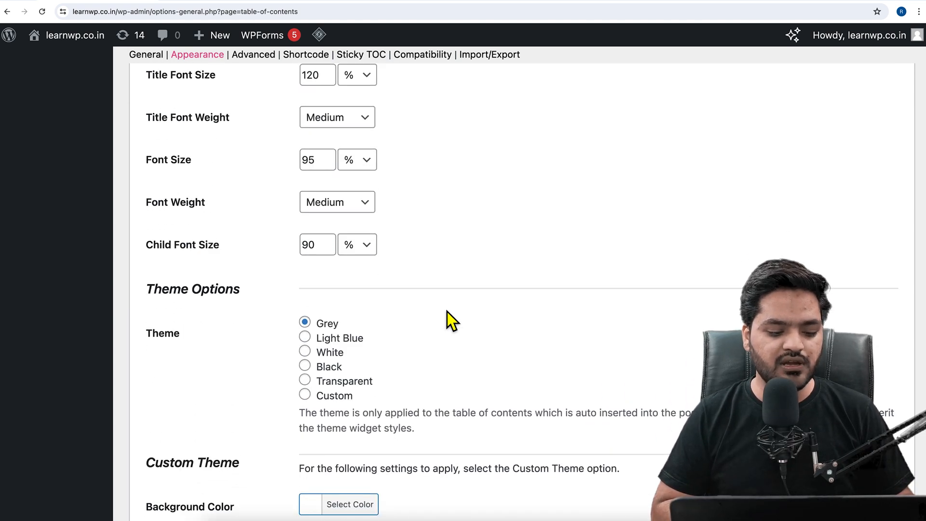
pyautogui.scroll(-3)
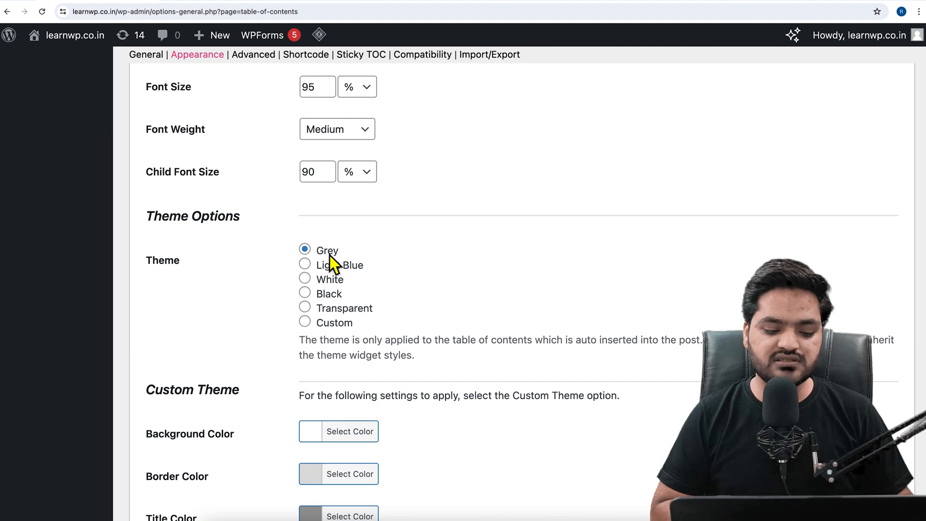
pyautogui.moveTo(347, 317)
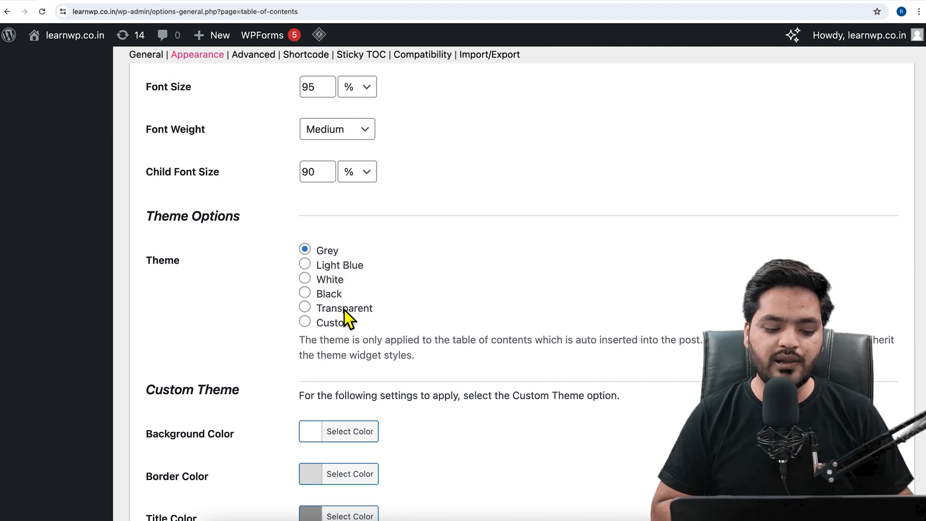
pyautogui.scroll(-3)
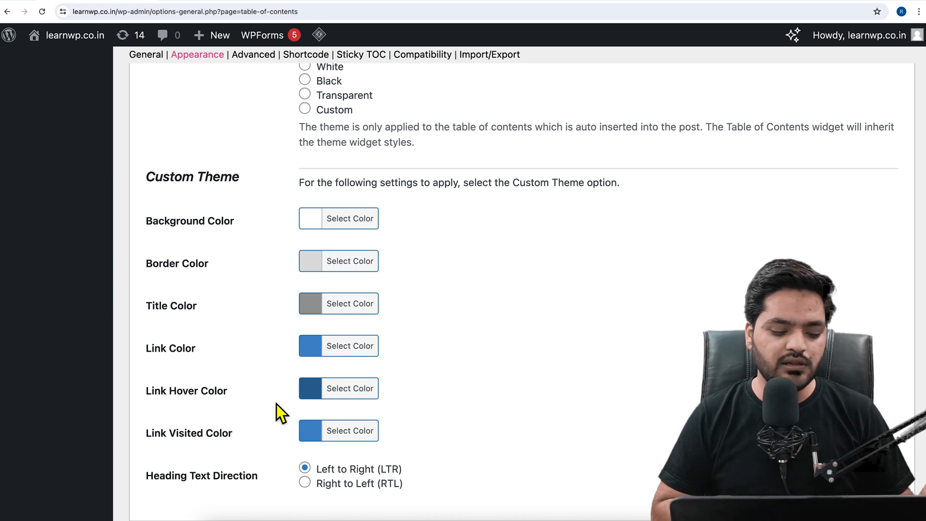
pyautogui.scroll(-3)
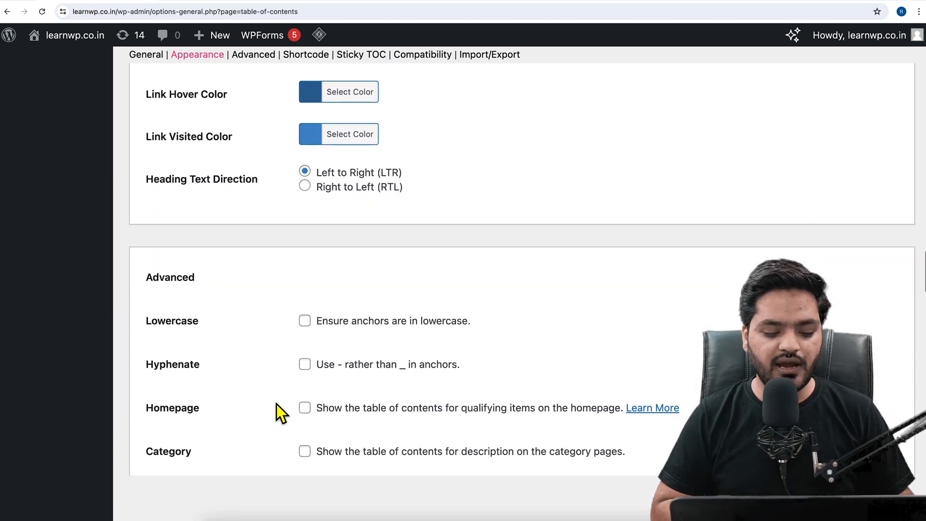
pyautogui.scroll(-3)
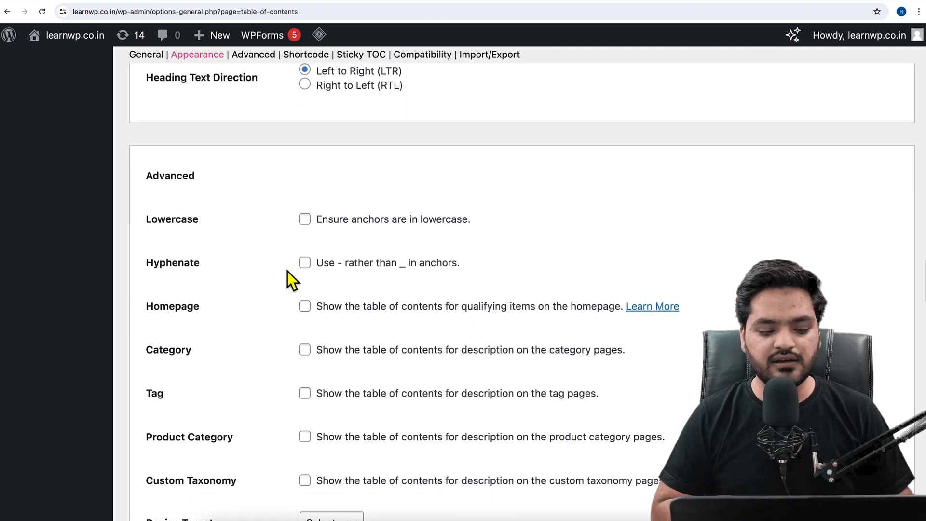
pyautogui.moveTo(360, 227)
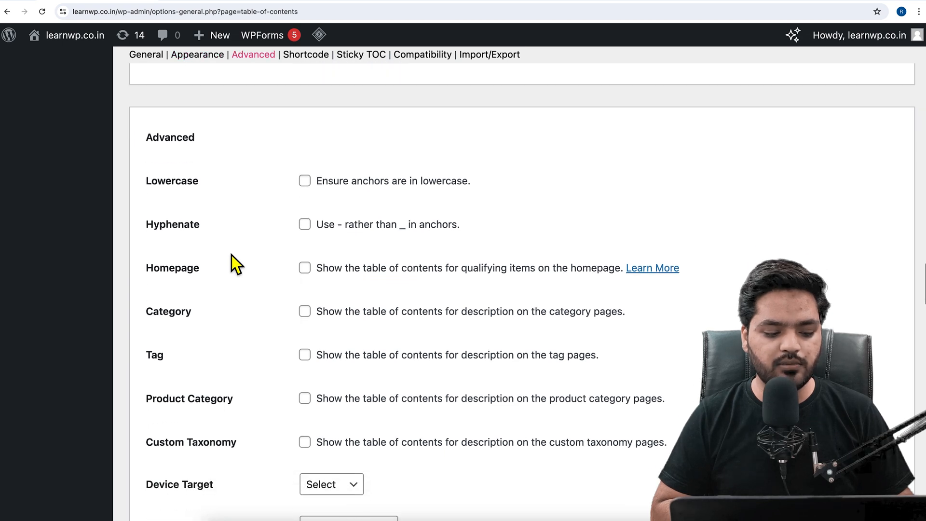
pyautogui.scroll(-3)
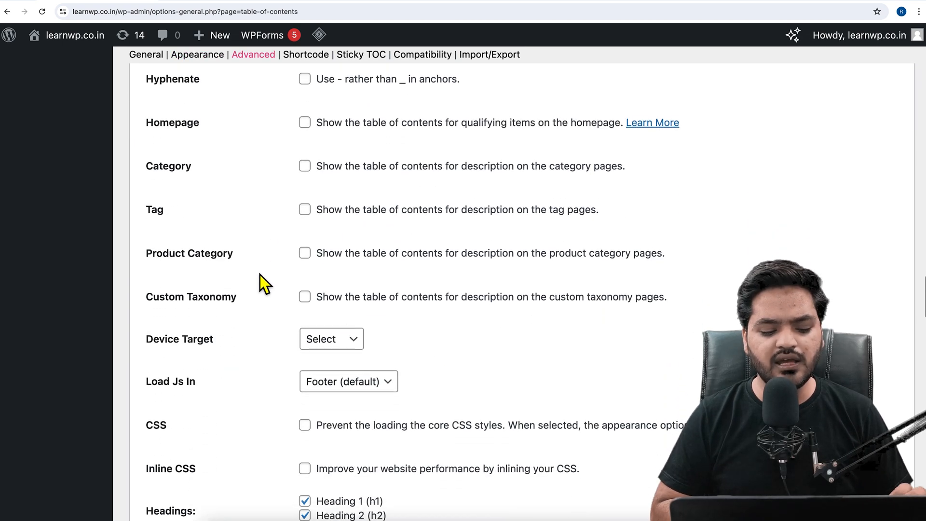
pyautogui.scroll(-3)
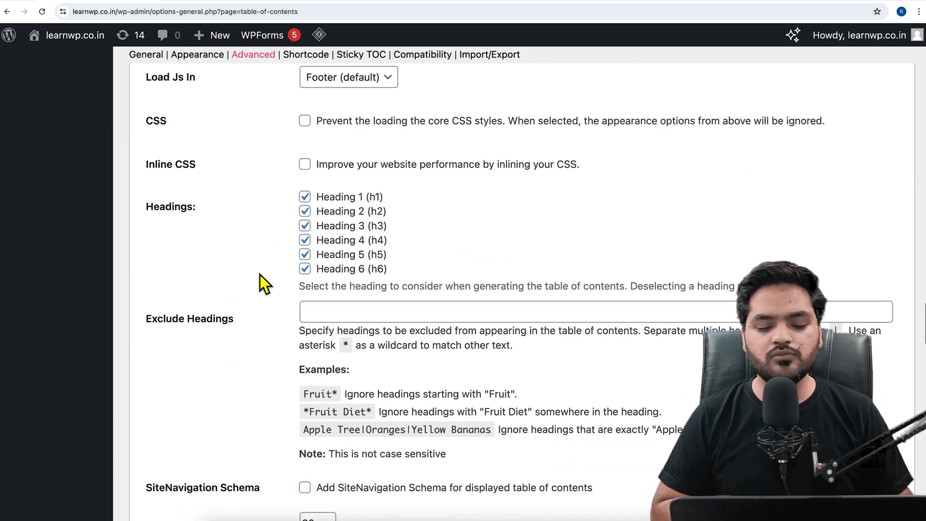
pyautogui.scroll(-3)
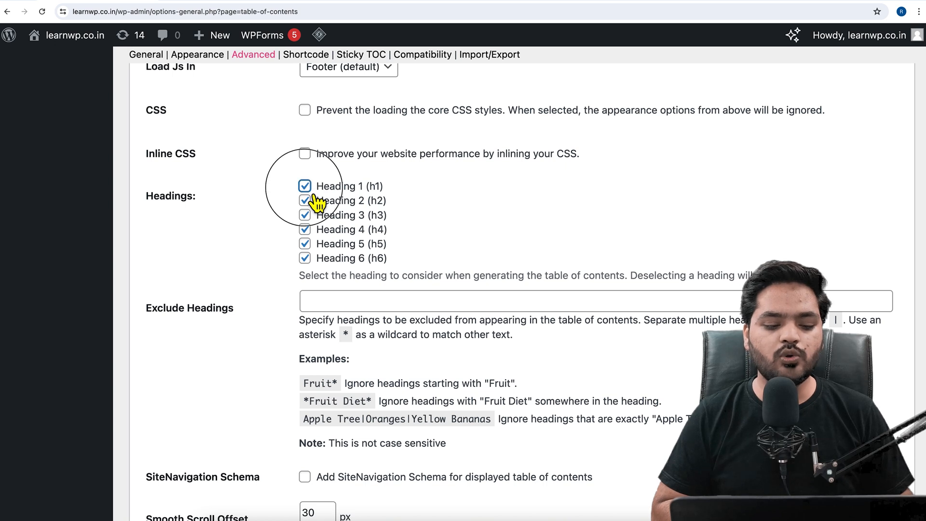
pyautogui.click(305, 185)
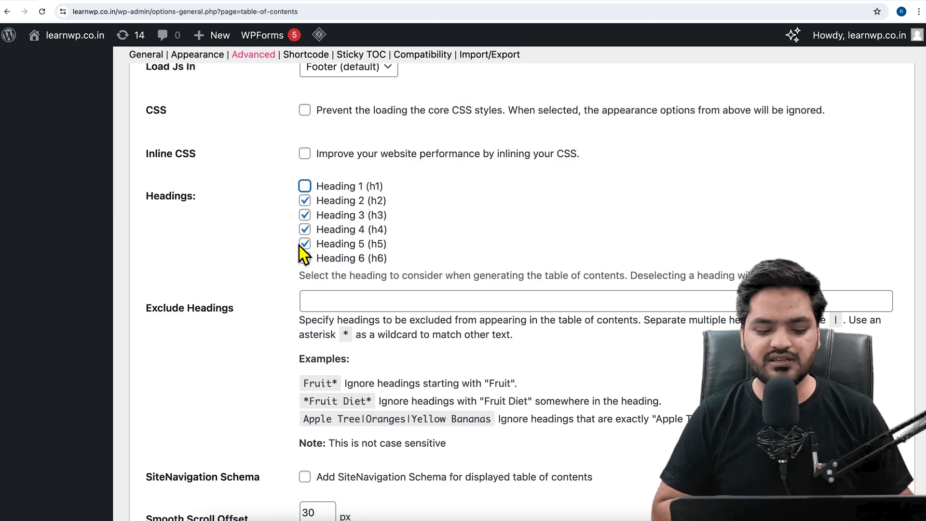
pyautogui.scroll(-3)
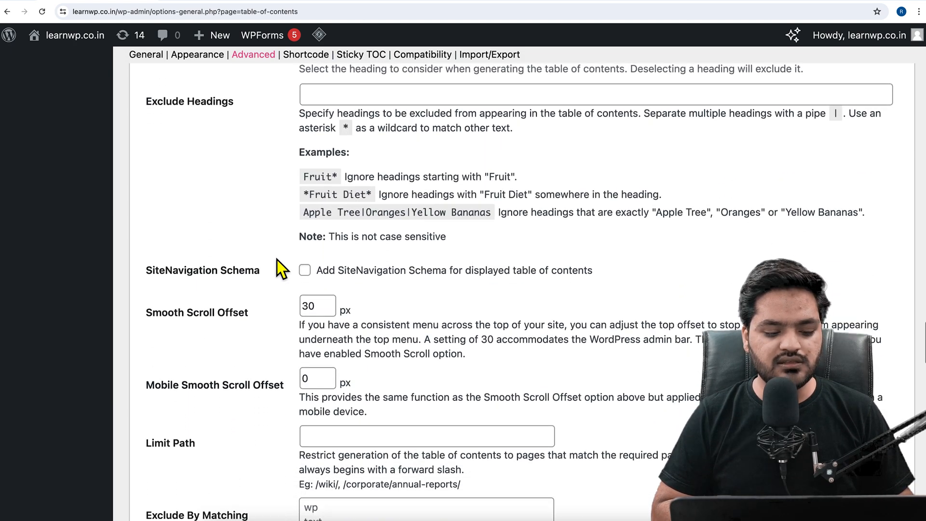
pyautogui.scroll(-3)
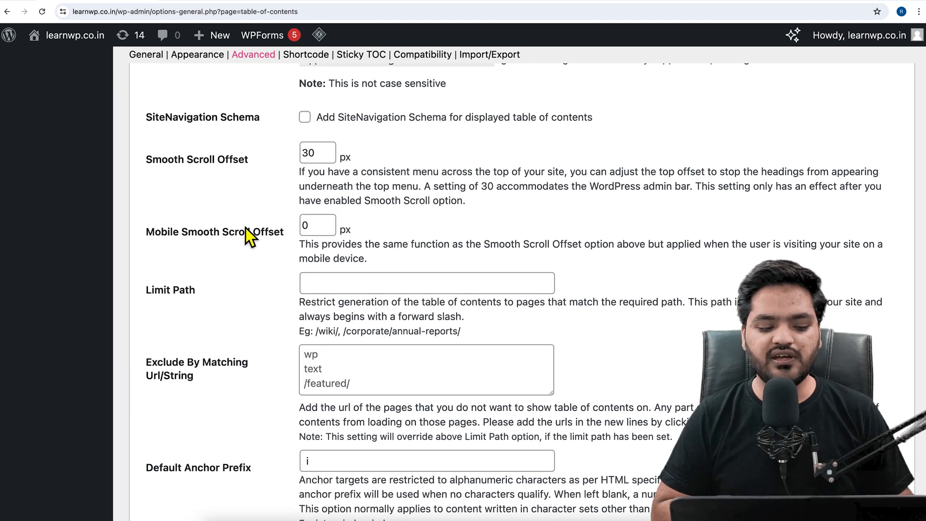
pyautogui.scroll(-3)
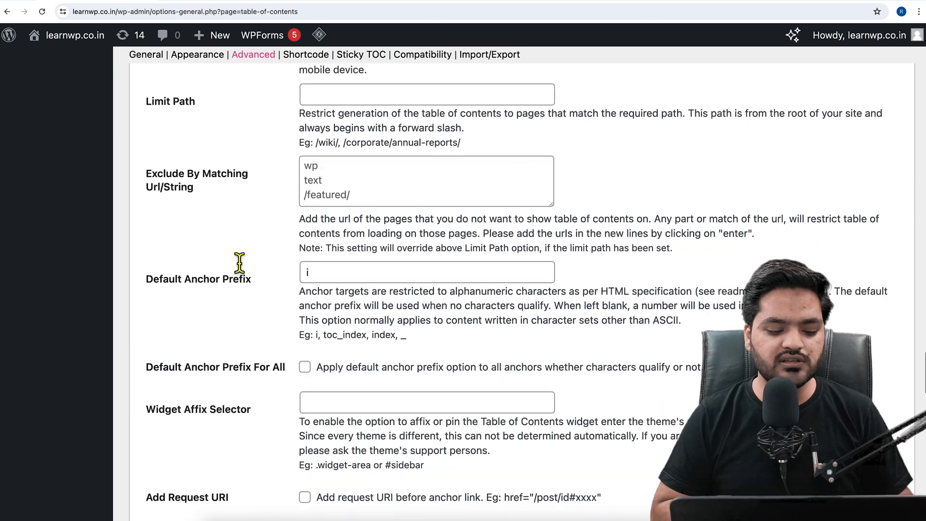
pyautogui.scroll(-3)
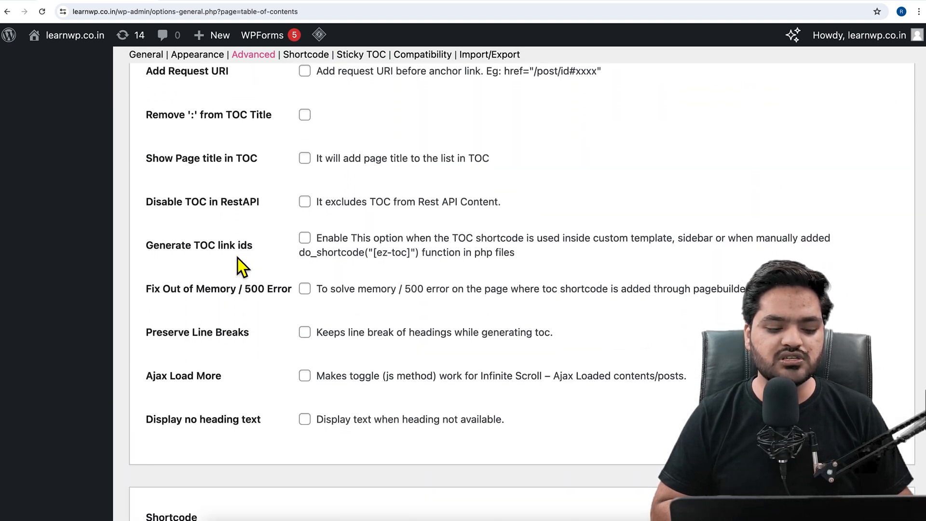
pyautogui.scroll(-3)
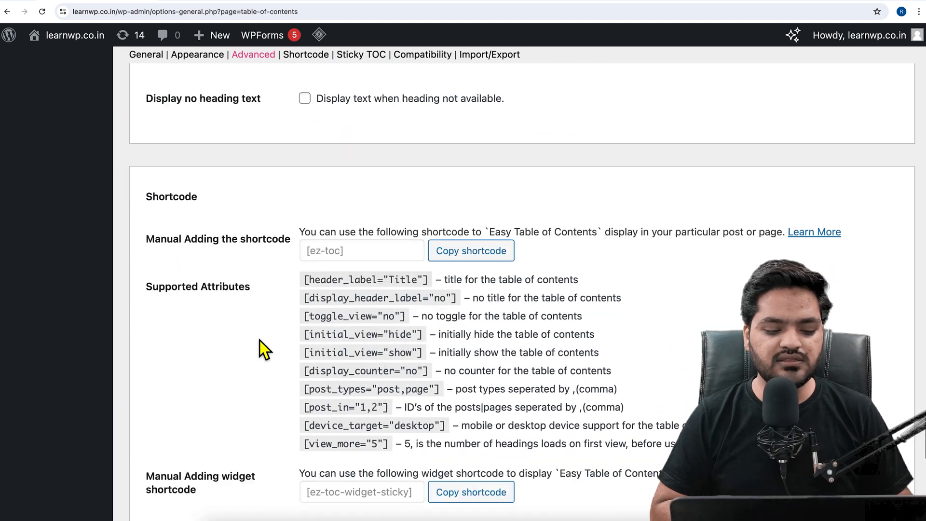
pyautogui.scroll(-3)
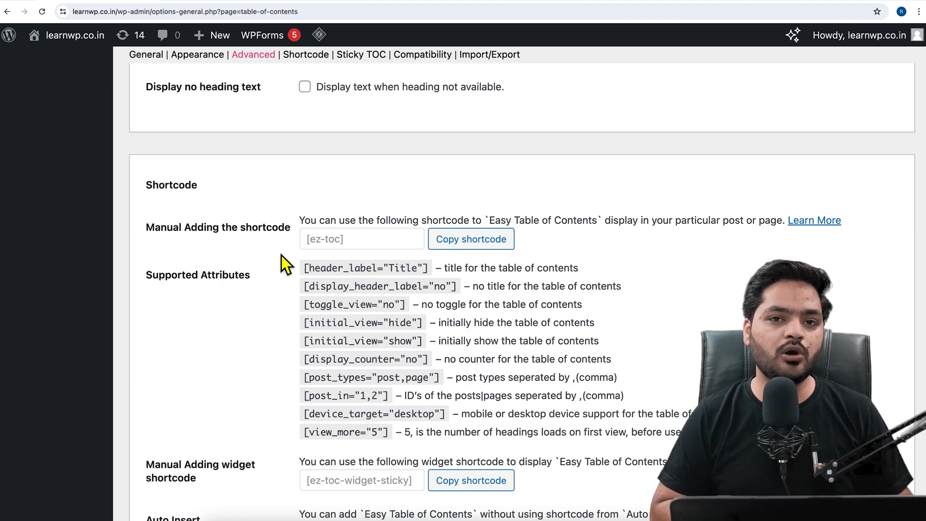
pyautogui.moveTo(351, 244)
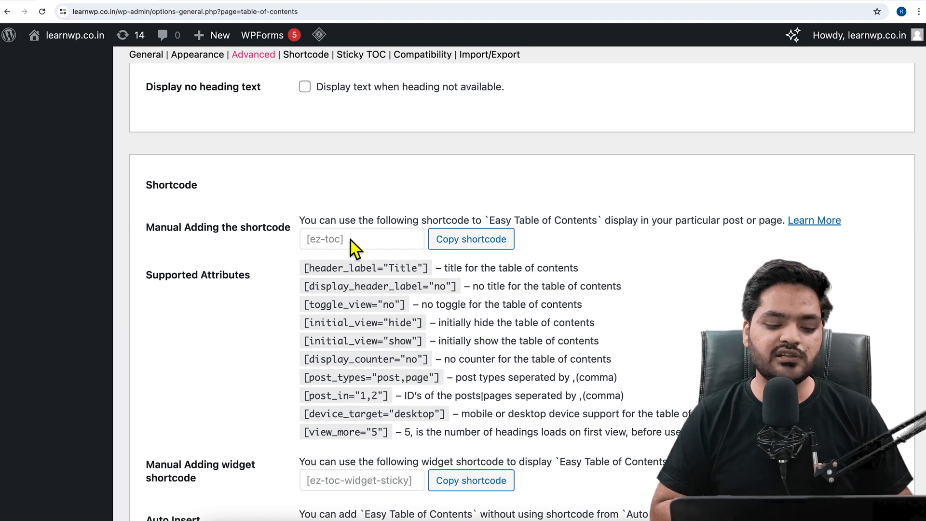
pyautogui.moveTo(358, 245)
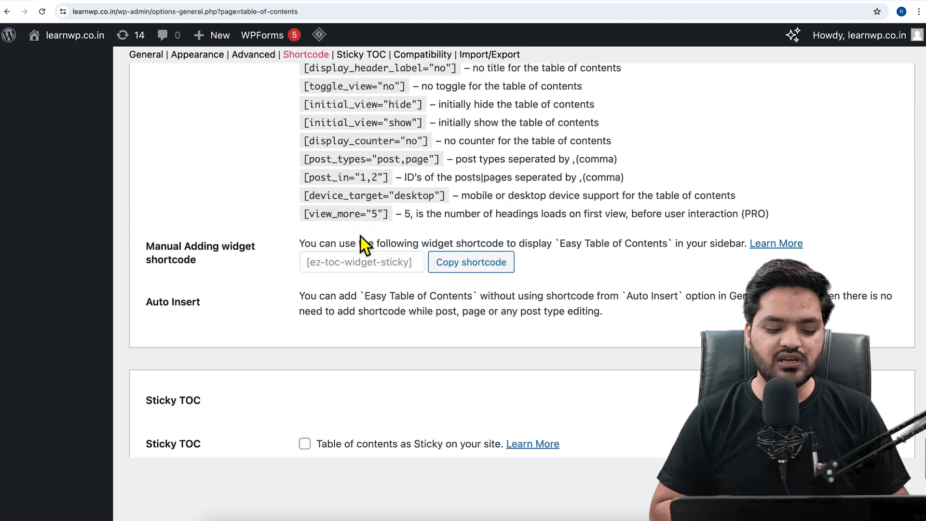
pyautogui.click(422, 54)
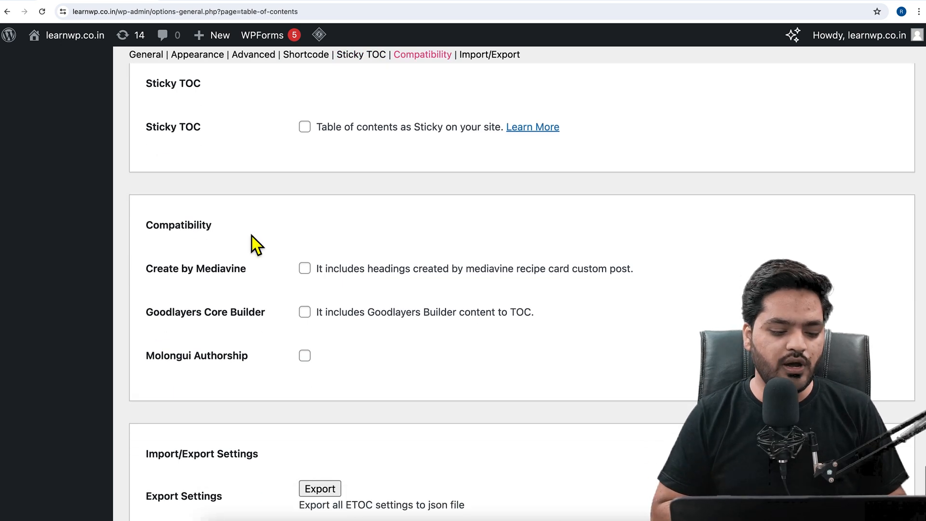
# Step: Save the Easy Table of Contents settings with Save Changes at the page bottom
pyautogui.scroll(-3)
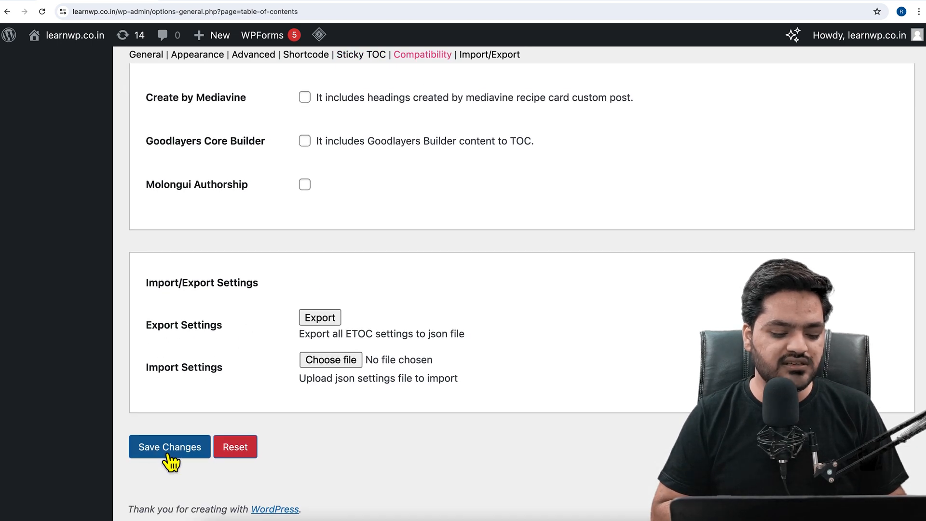
pyautogui.click(170, 447)
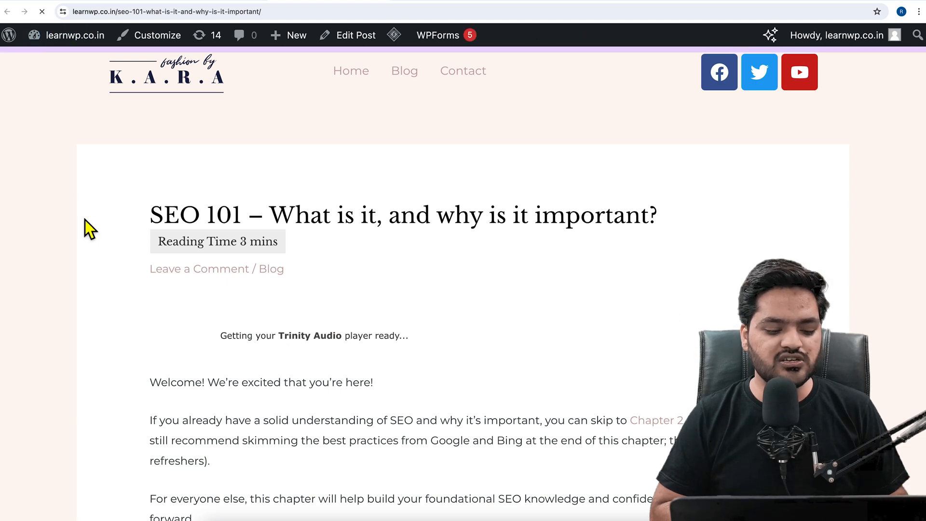
# Step: Collapse and re-expand the seven-heading table of contents on the SEO 101 post
pyautogui.scroll(-3)
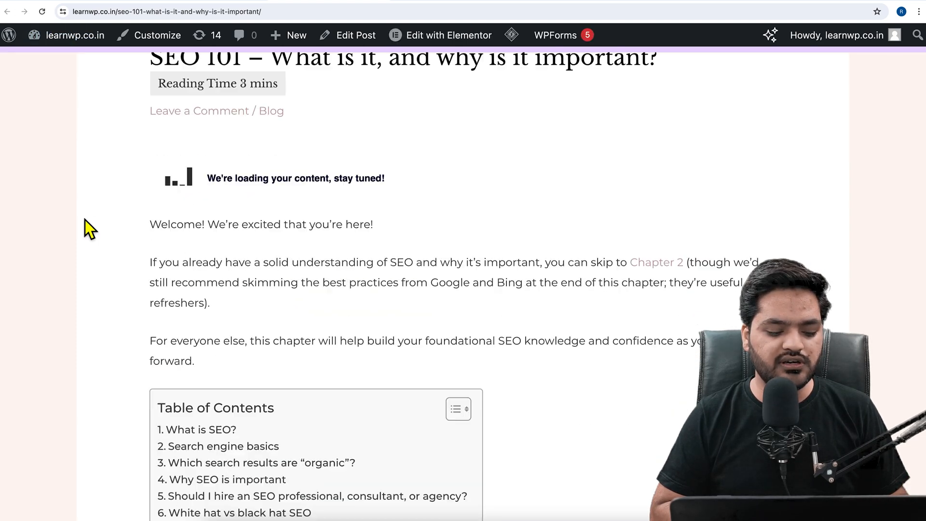
pyautogui.scroll(-3)
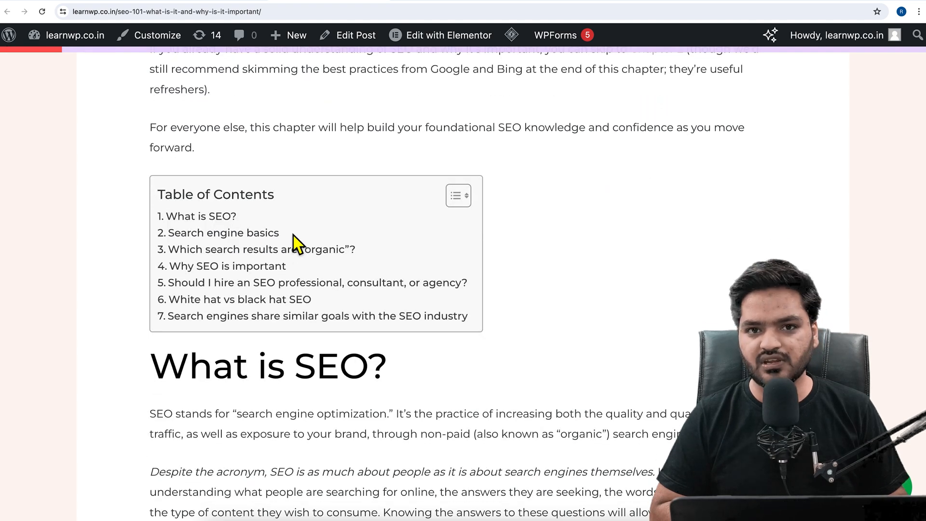
pyautogui.moveTo(261, 378)
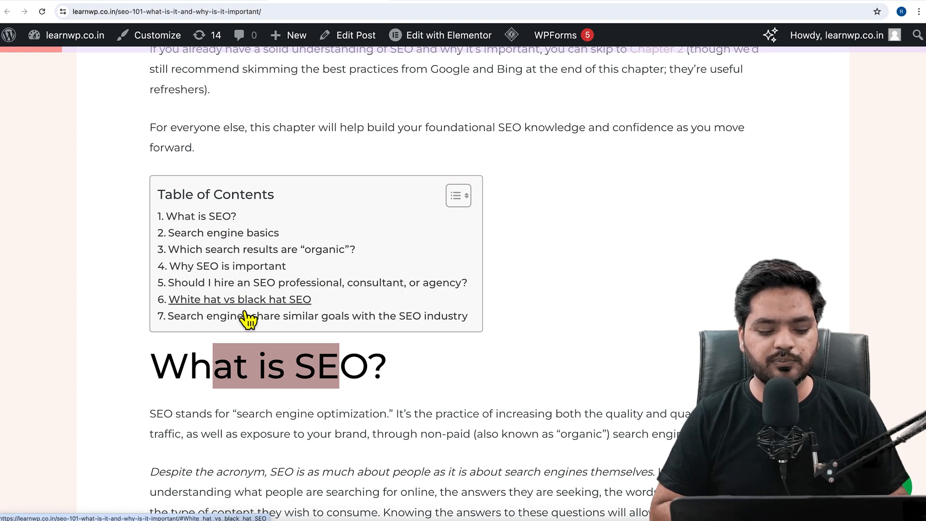
pyautogui.moveTo(445, 229)
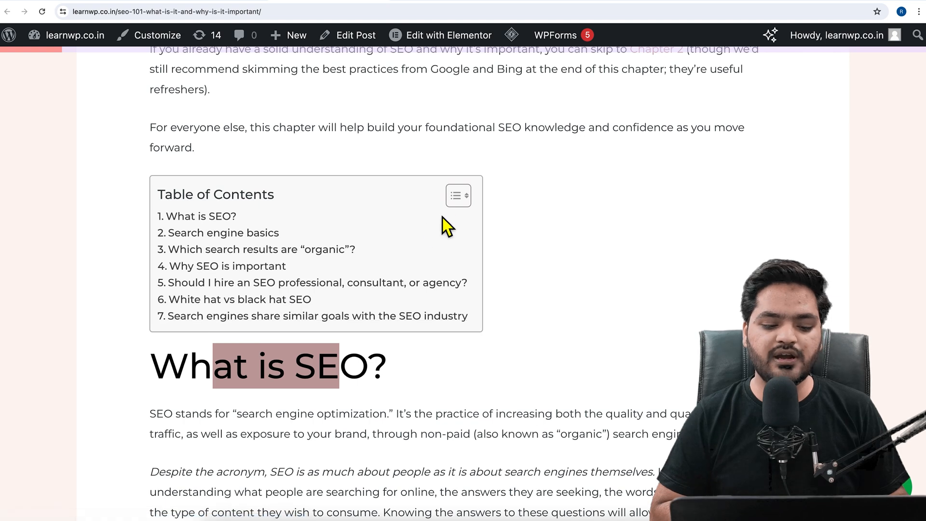
pyautogui.click(457, 195)
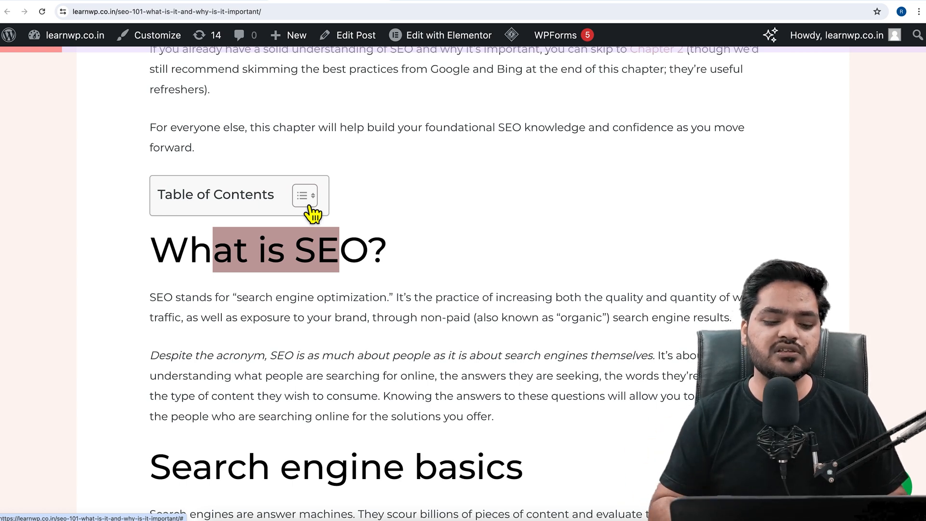
pyautogui.click(304, 196)
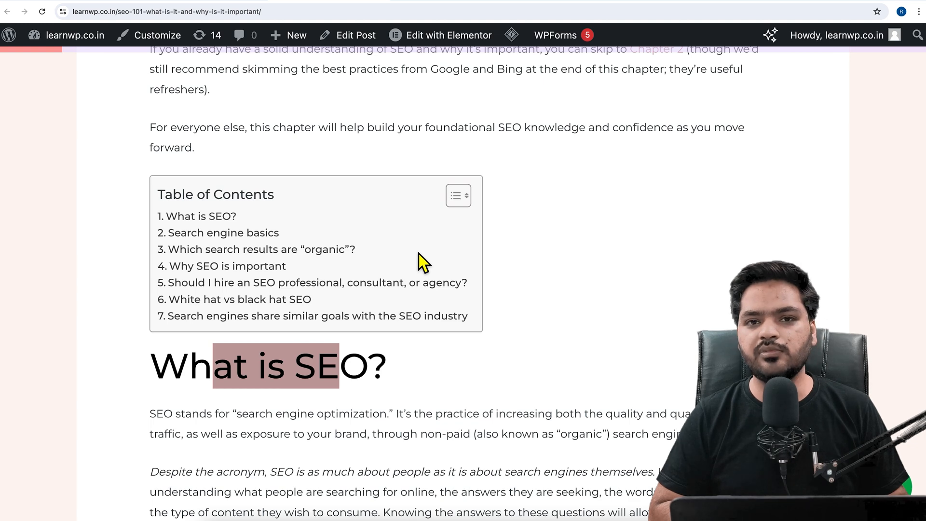
pyautogui.moveTo(254, 235)
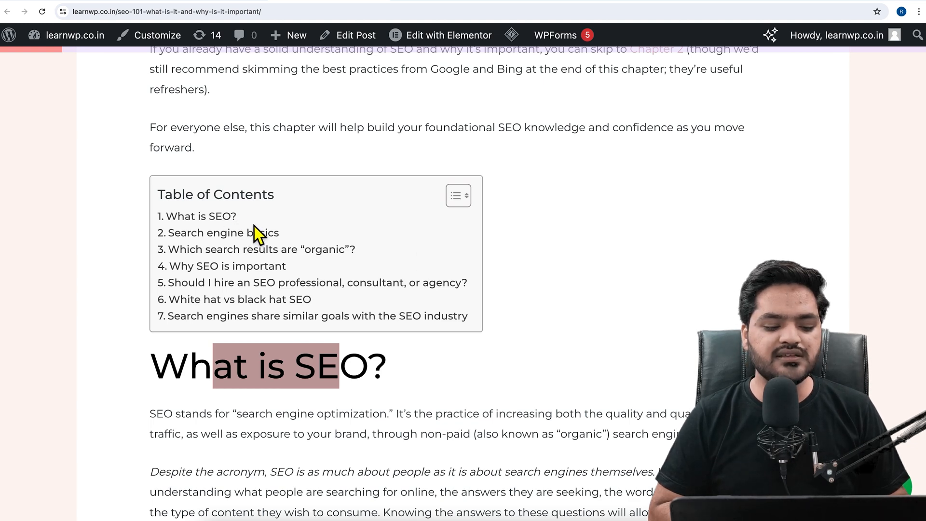
pyautogui.moveTo(200, 215)
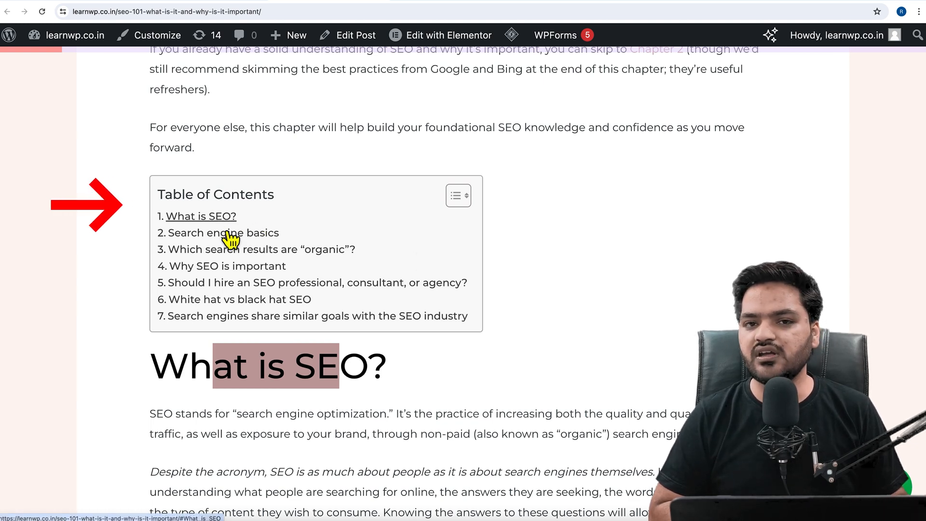
pyautogui.moveTo(232, 232)
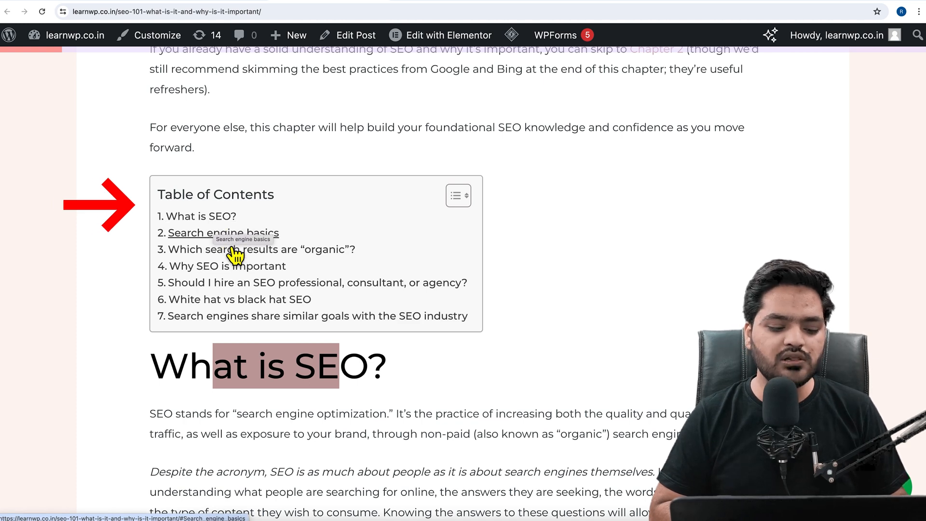
pyautogui.moveTo(263, 328)
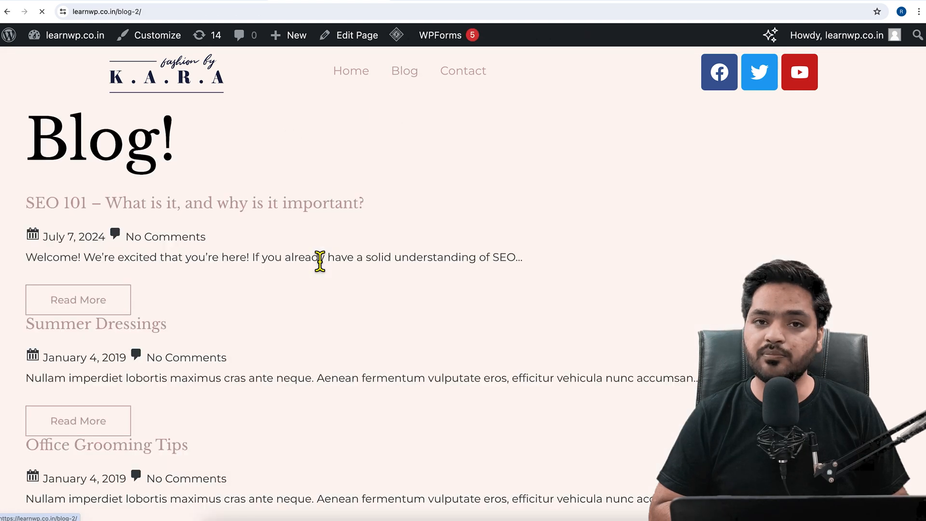
# Step: Return from Summer Dressings to the blog listing and reopen the SEO 101 post
pyautogui.scroll(-3)
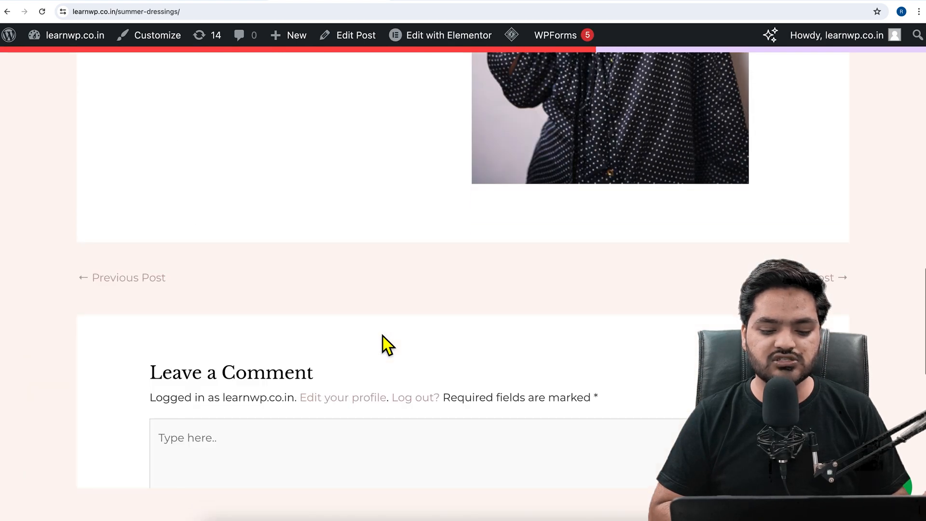
pyautogui.scroll(3)
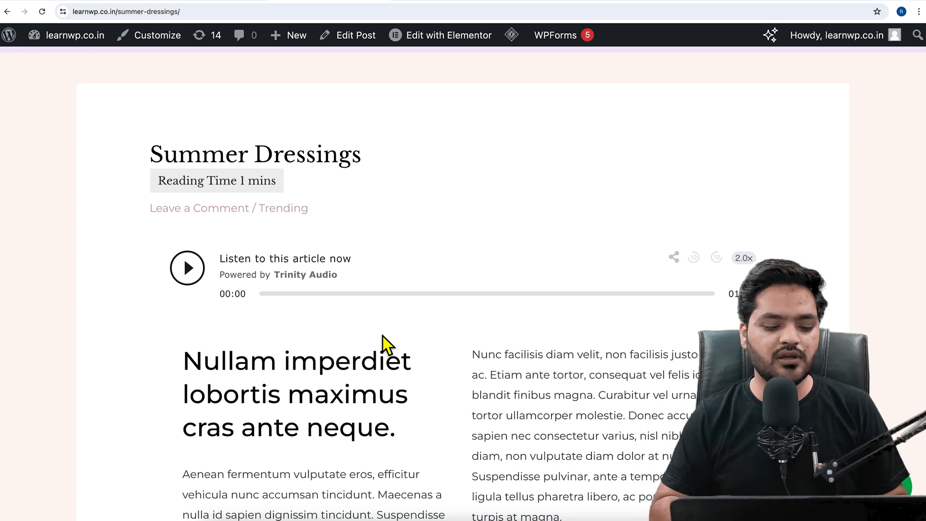
pyautogui.moveTo(15, 14)
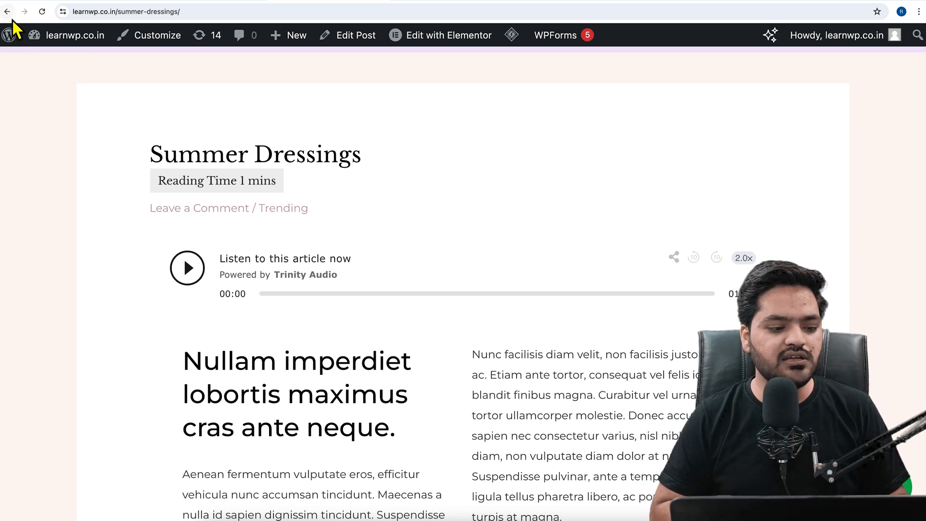
pyautogui.click(8, 11)
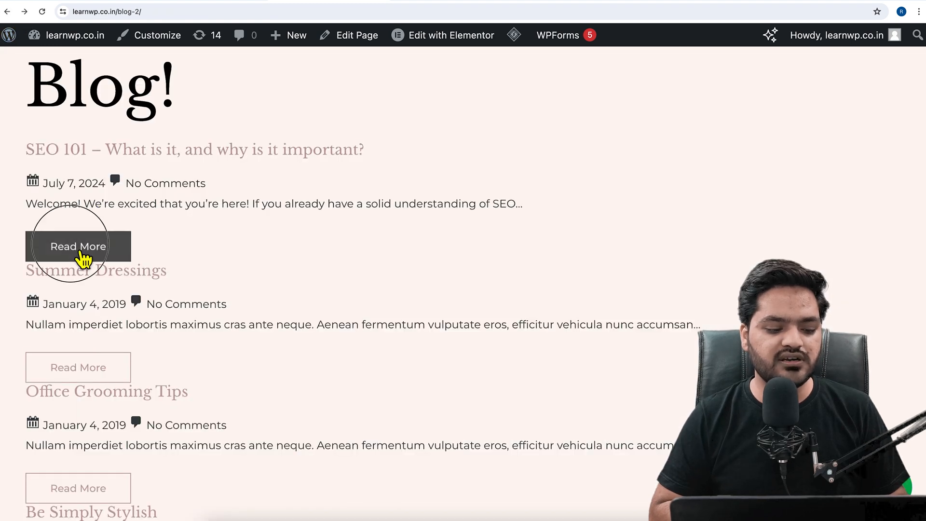
pyautogui.click(78, 246)
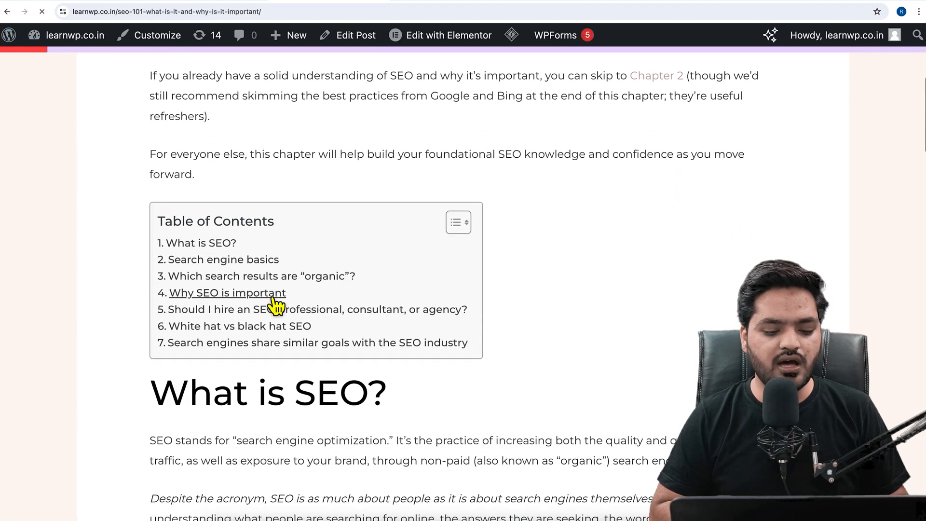